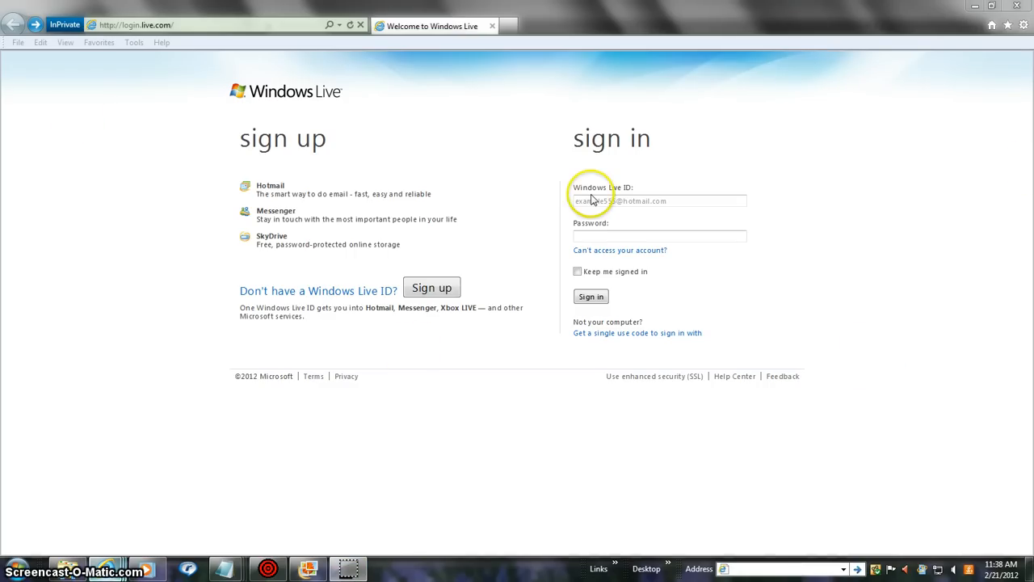
pyautogui.moveTo(684, 160)
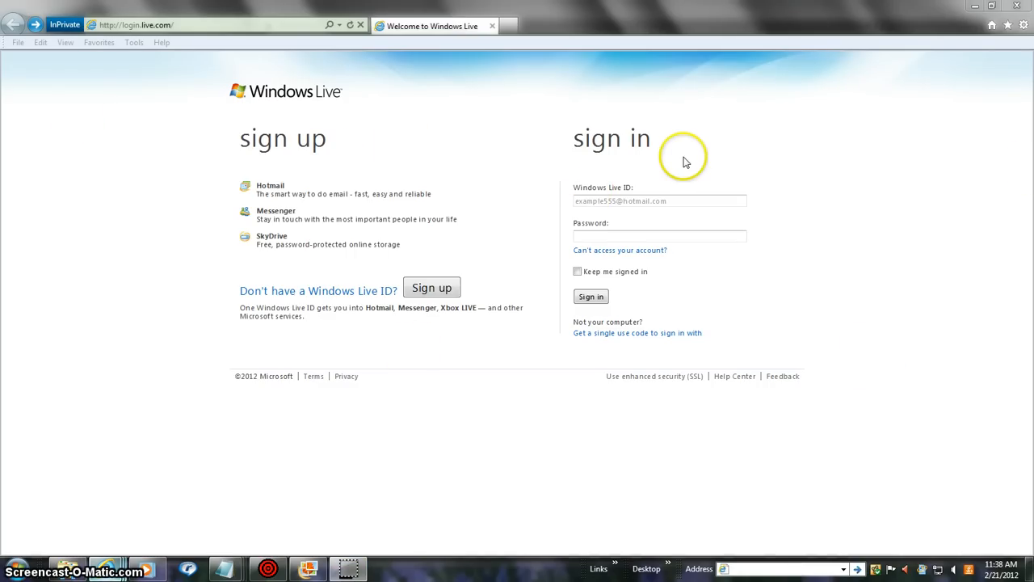
pyautogui.moveTo(345, 62)
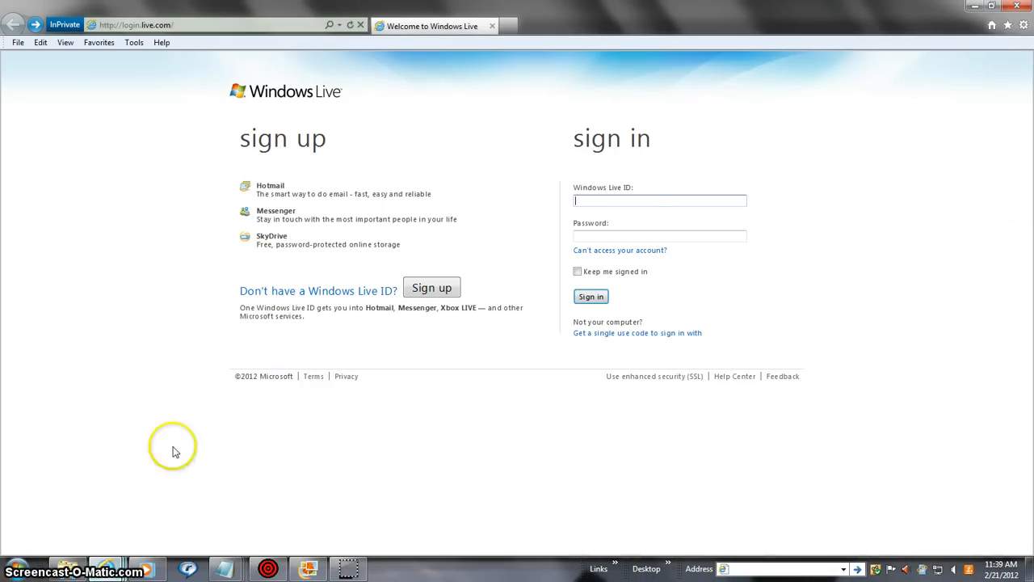
pyautogui.moveTo(132, 502)
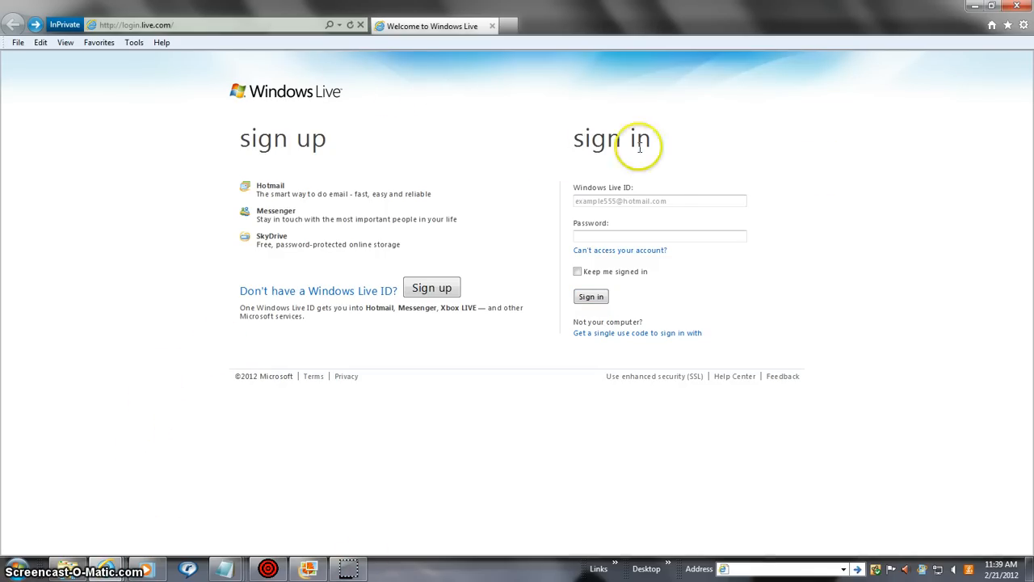
pyautogui.moveTo(396, 89)
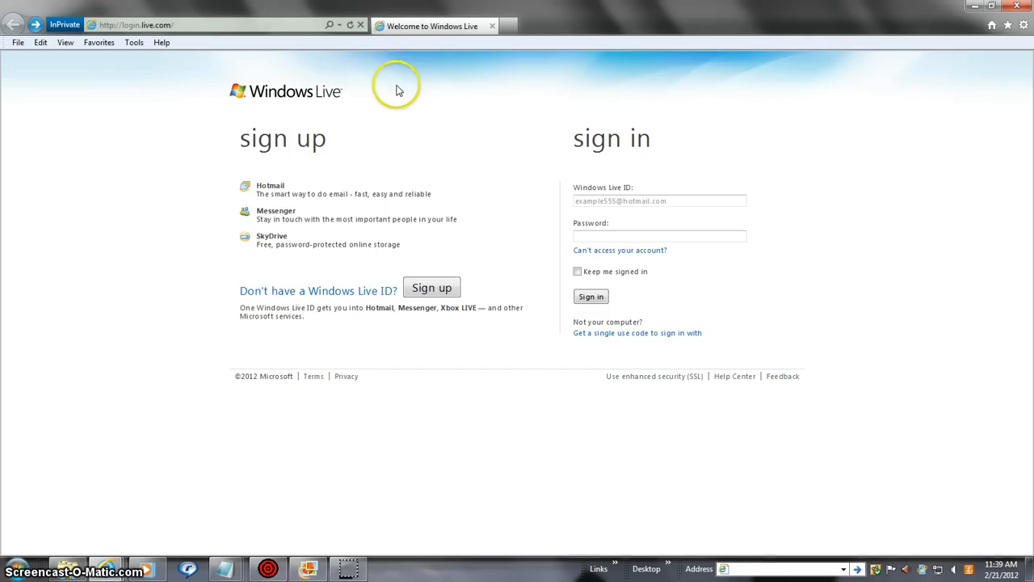
pyautogui.moveTo(328, 69)
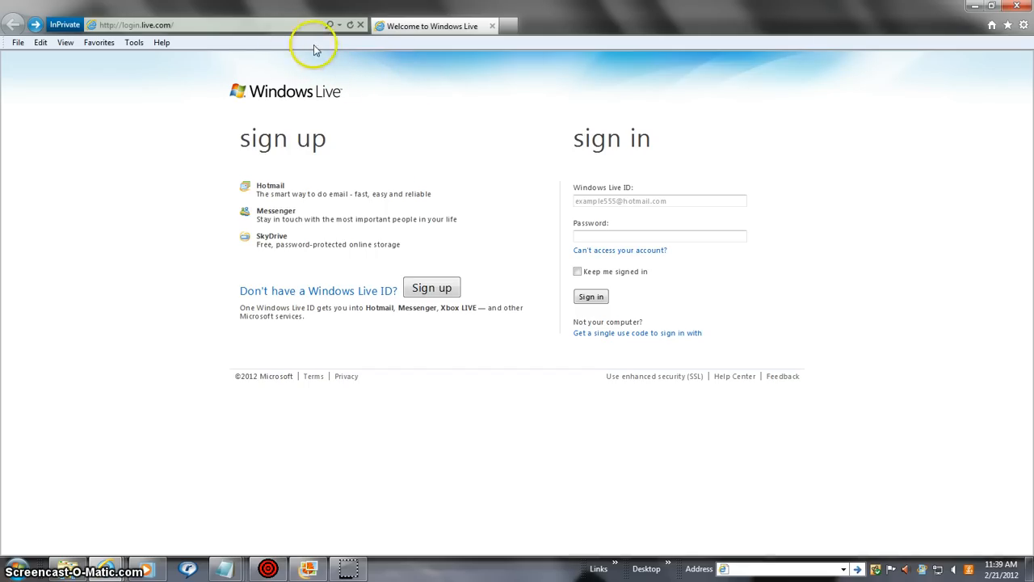
pyautogui.moveTo(368, 32)
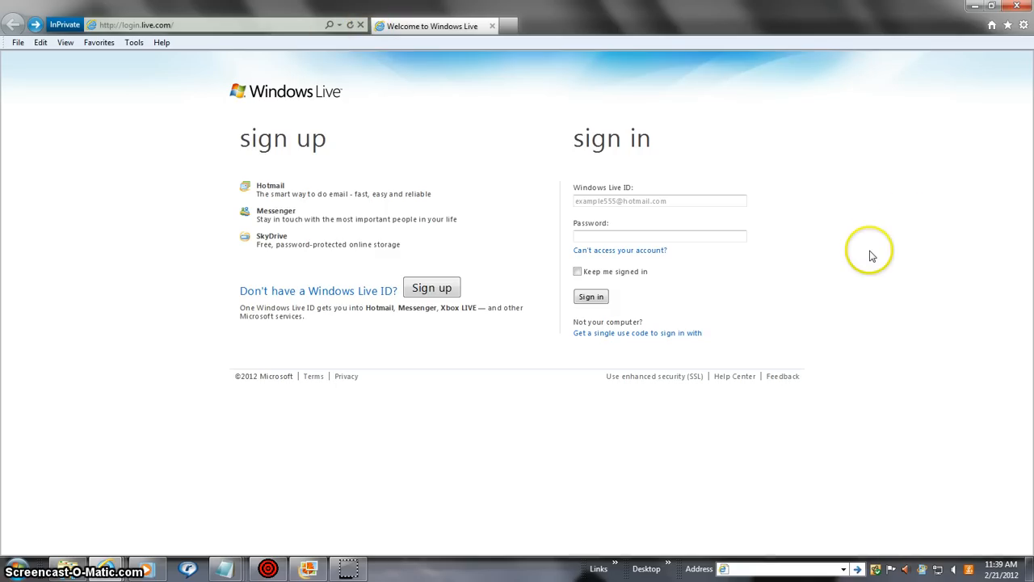
pyautogui.moveTo(444, 259)
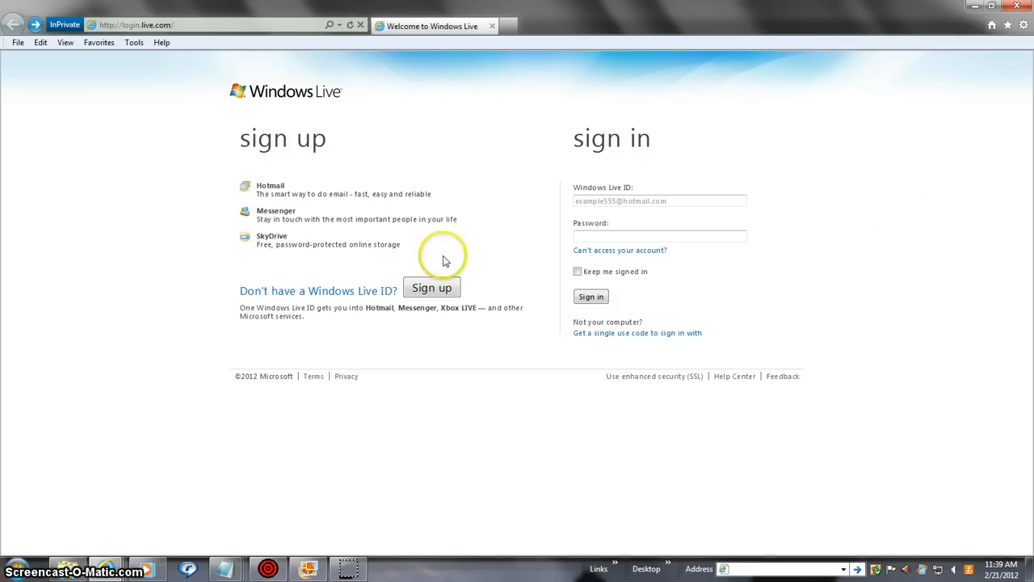
pyautogui.moveTo(290, 393)
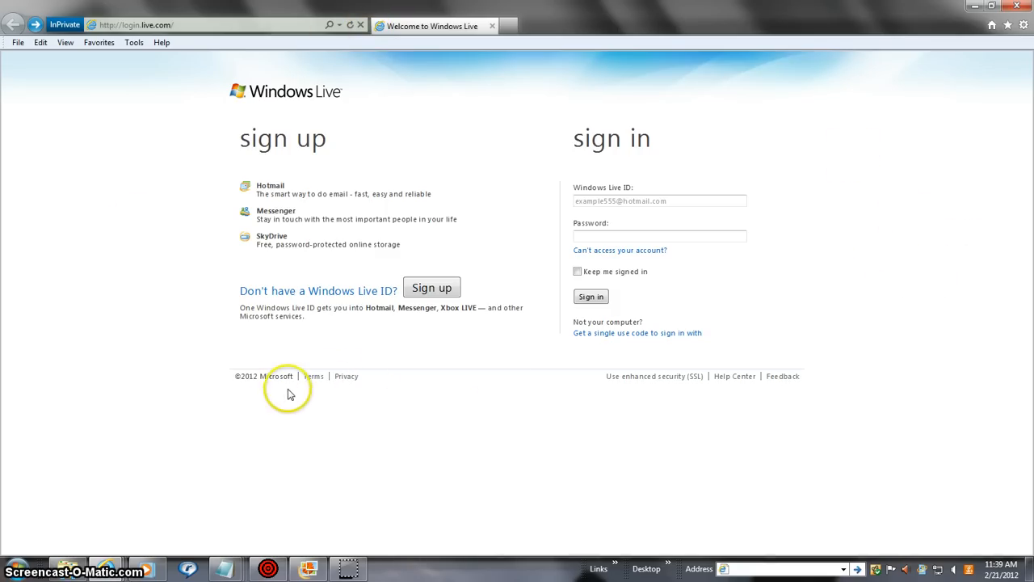
pyautogui.moveTo(338, 179)
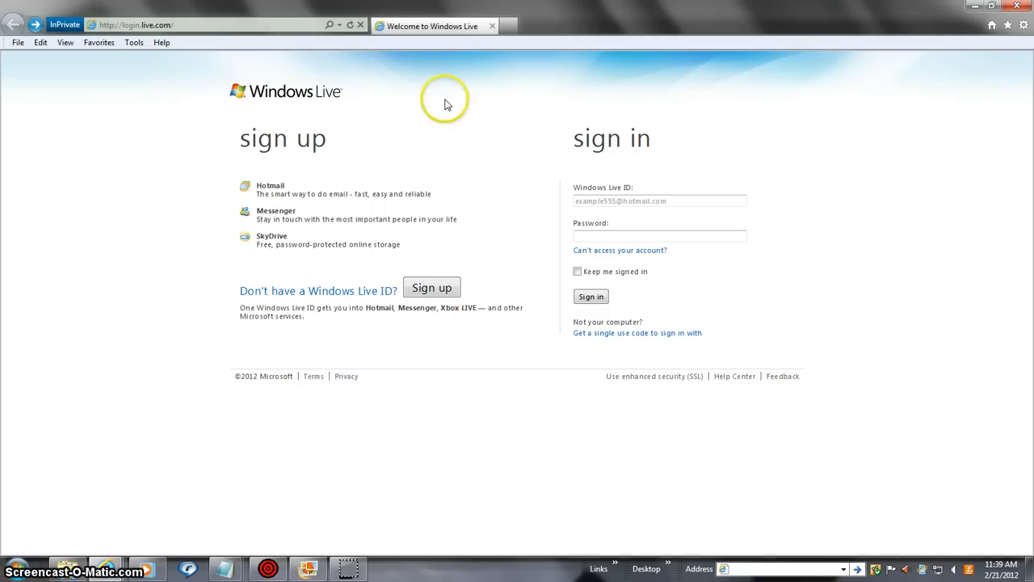
pyautogui.moveTo(266, 55)
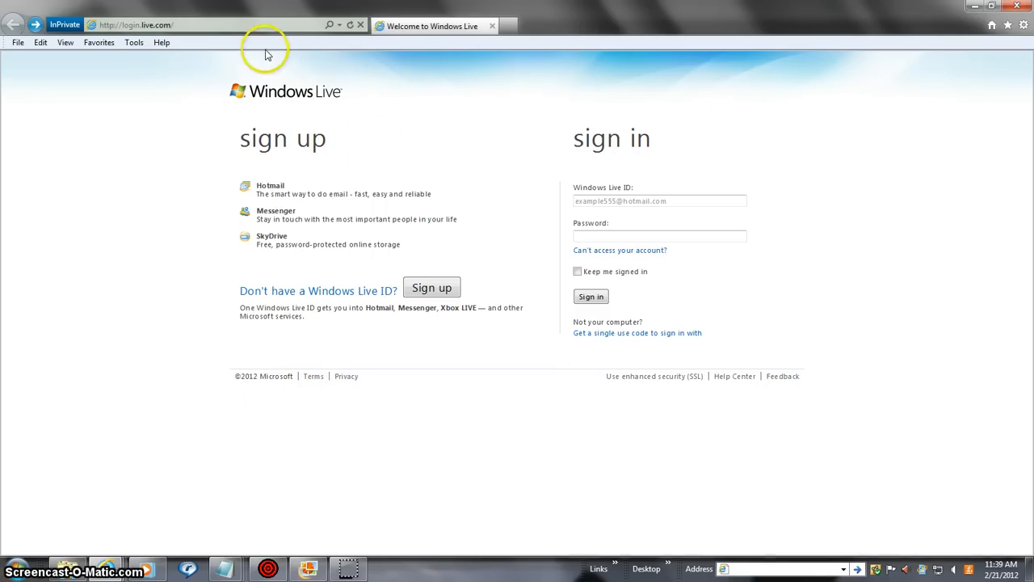
pyautogui.moveTo(980, 154)
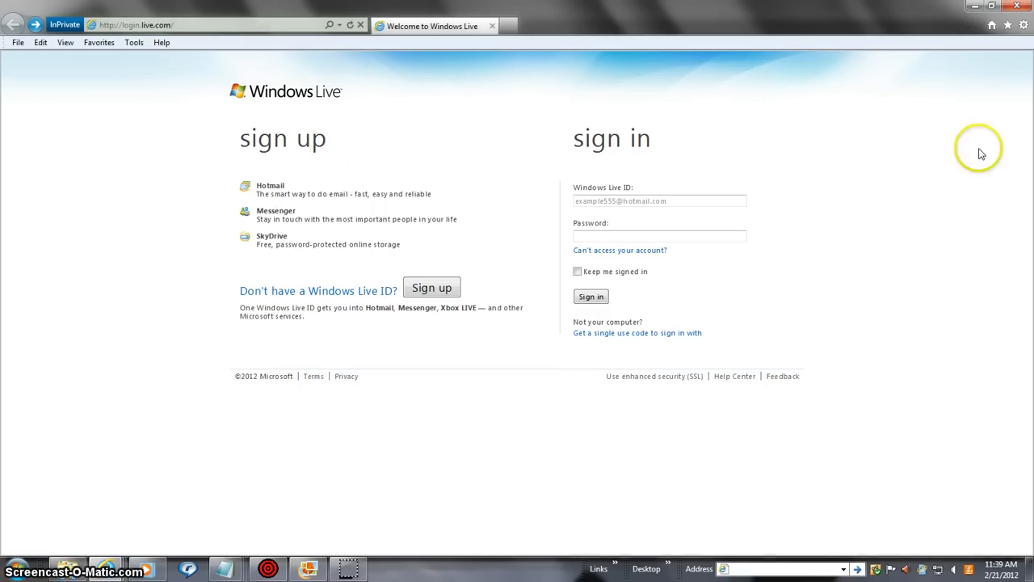
pyautogui.moveTo(452, 144)
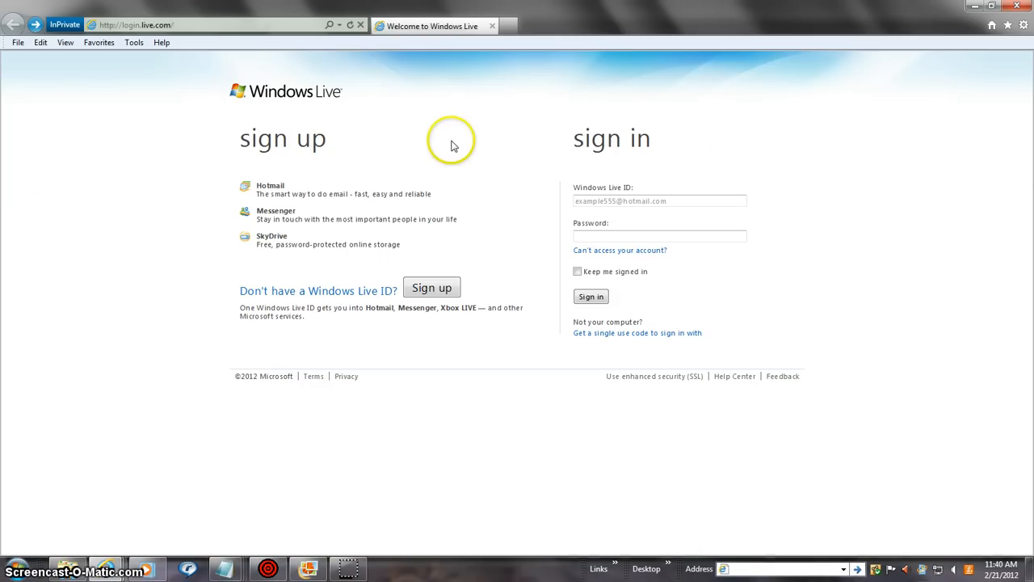
pyautogui.moveTo(293, 133)
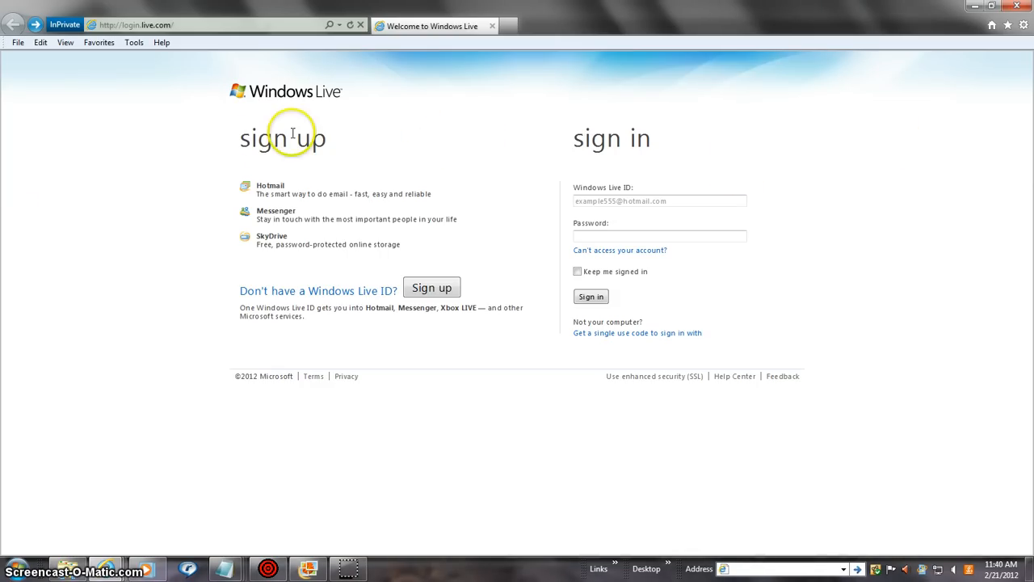
pyautogui.moveTo(291, 38)
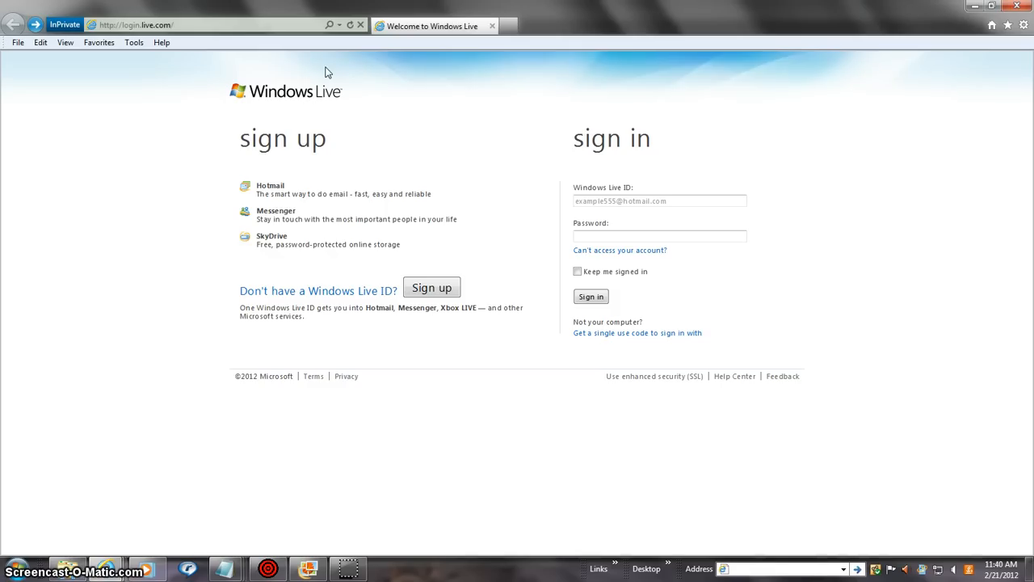
pyautogui.moveTo(297, 35)
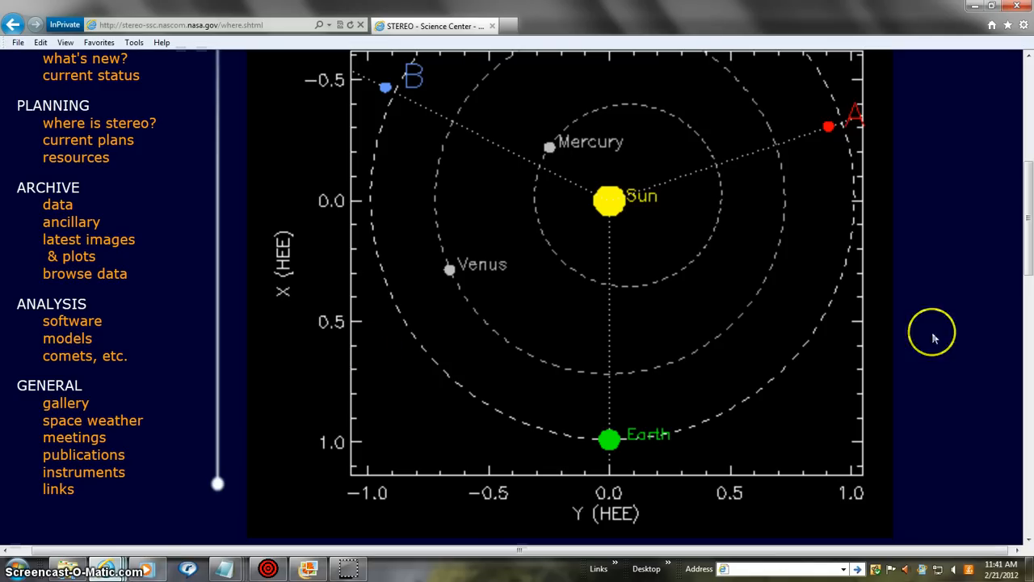
pyautogui.moveTo(1029, 242)
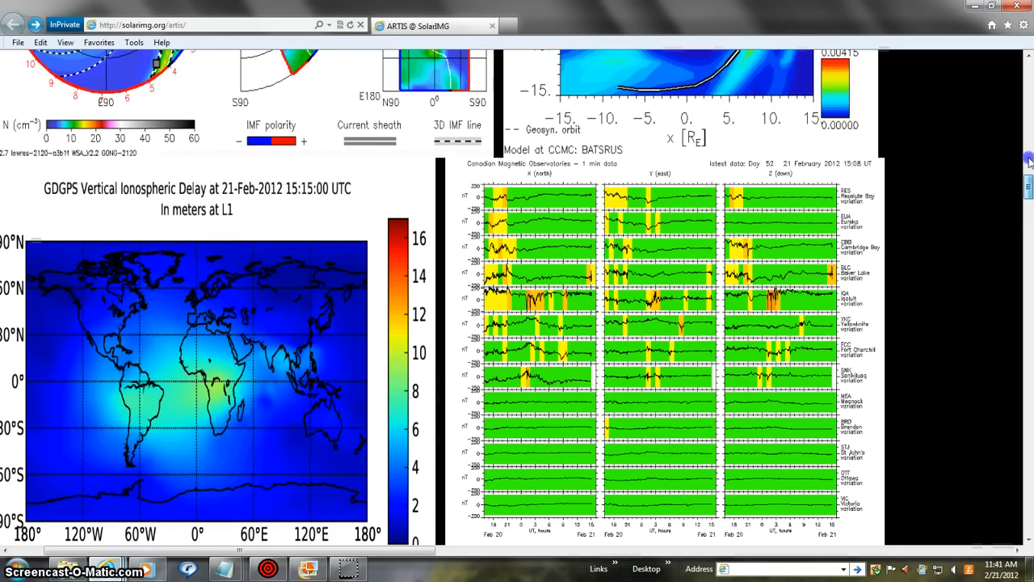
# - Scroll down through the ARTIS auroral ovals, solar-wind gauges and heliosphere model plots
pyautogui.scroll(-3)
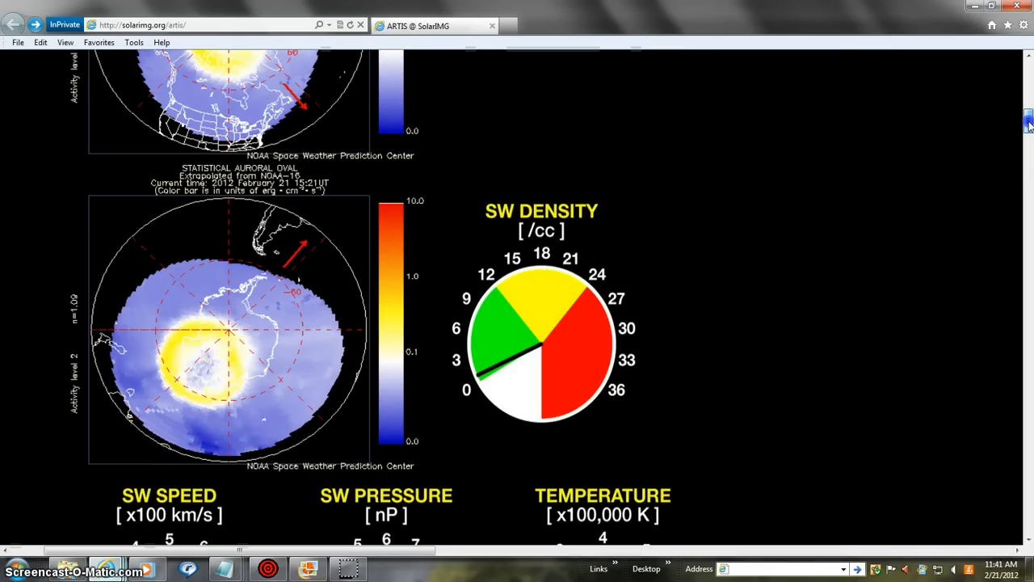
pyautogui.scroll(3)
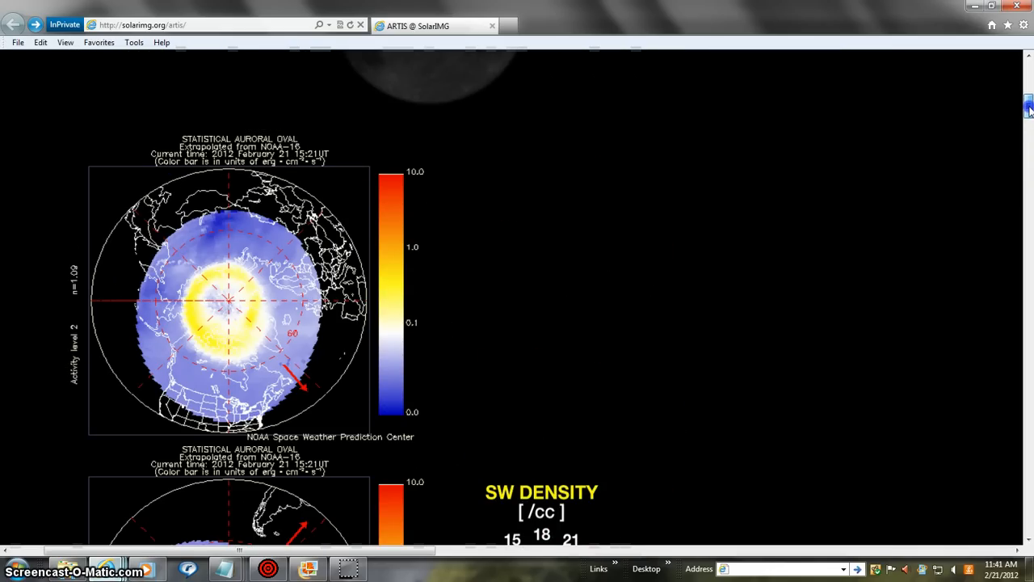
pyautogui.scroll(-3)
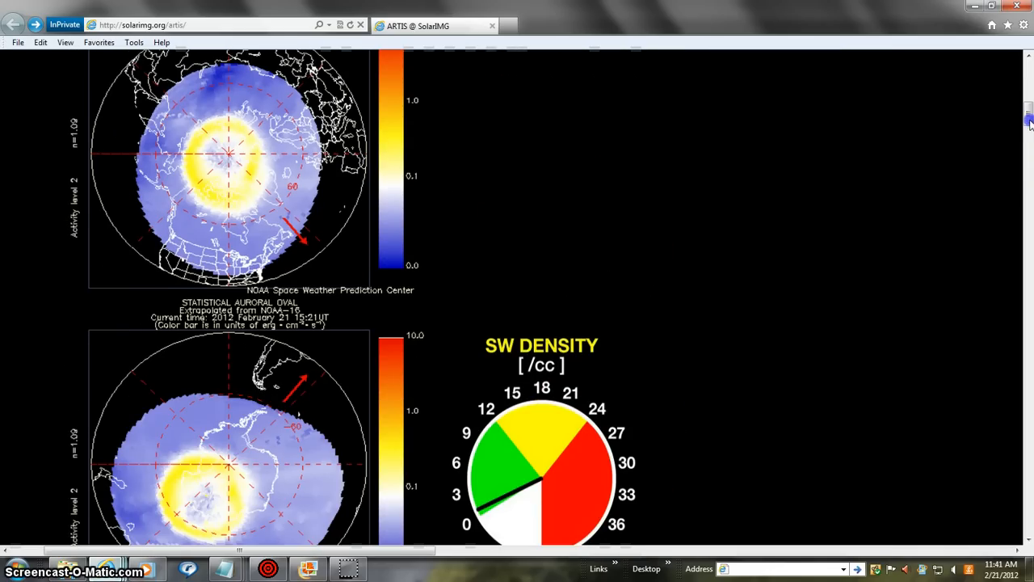
pyautogui.scroll(-3)
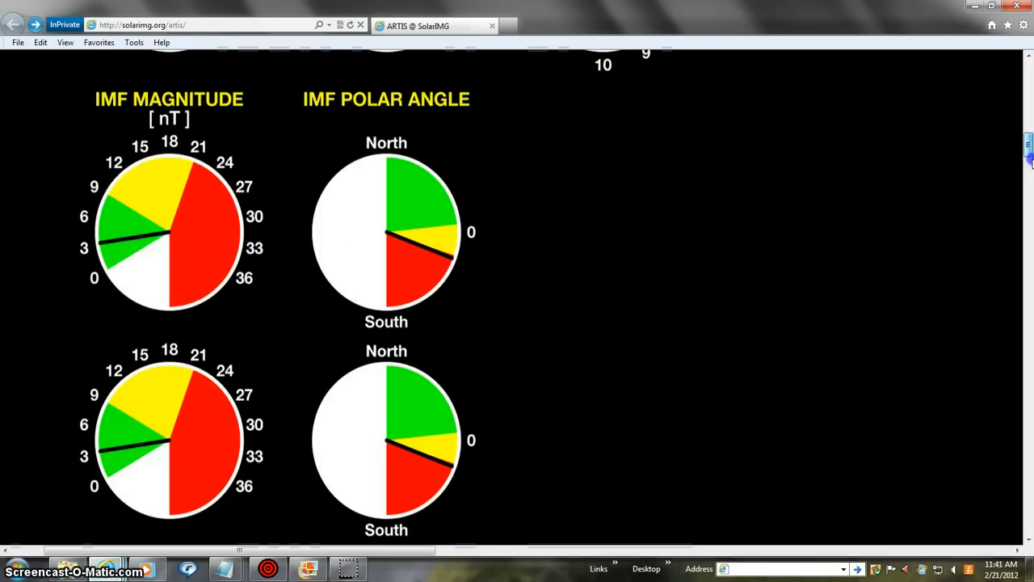
pyautogui.scroll(-3)
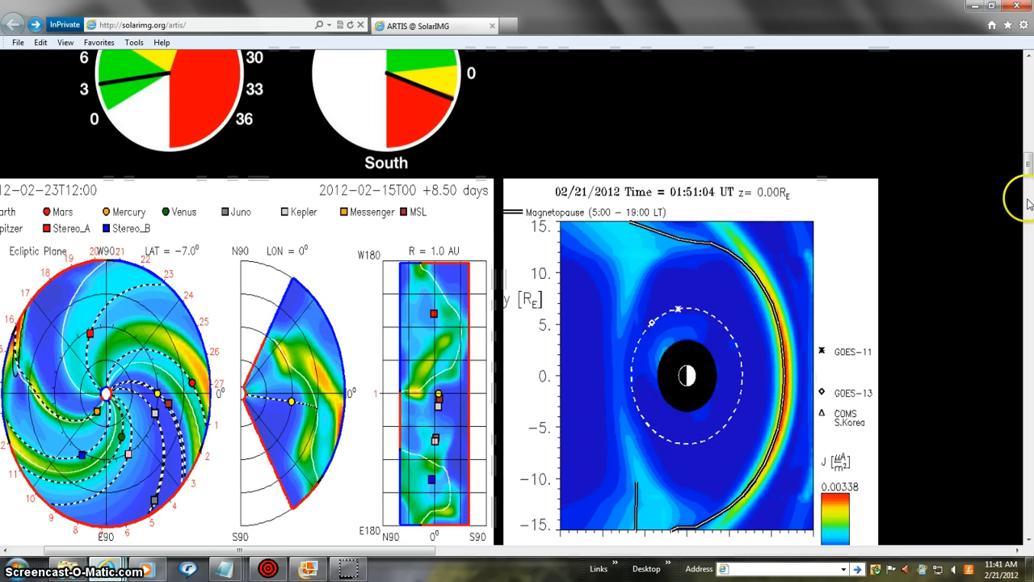
pyautogui.scroll(-3)
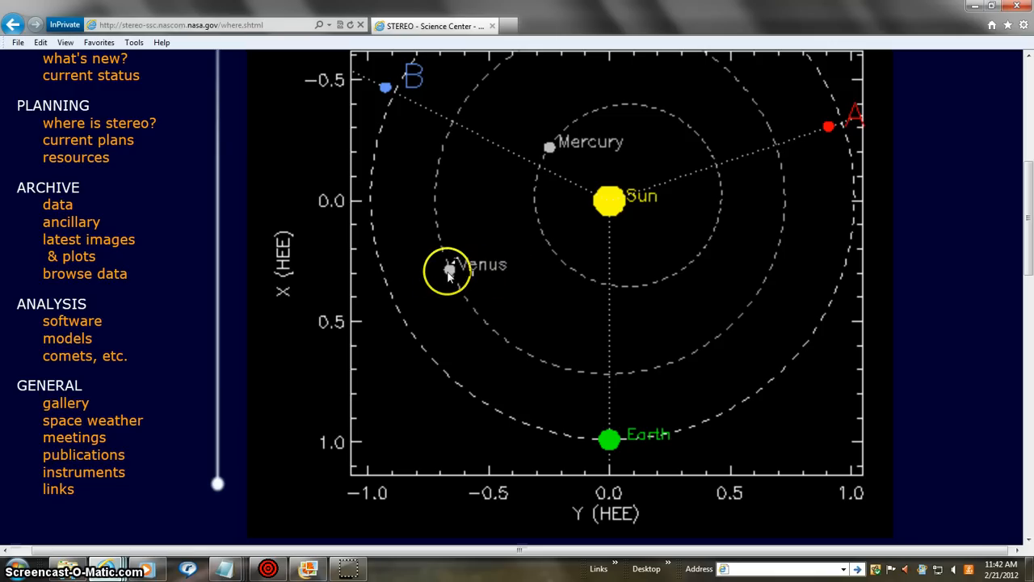
pyautogui.moveTo(568, 241)
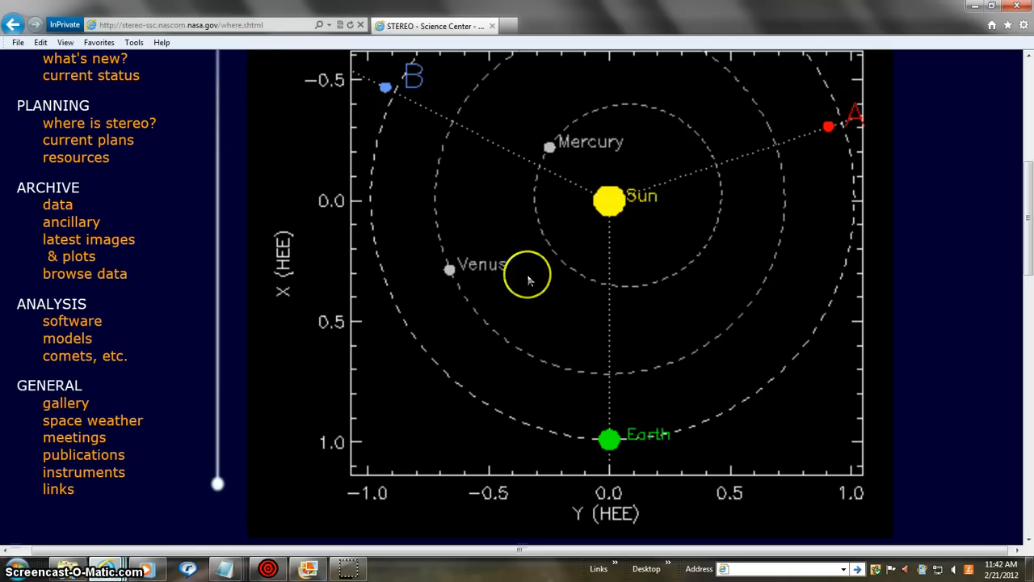
pyautogui.moveTo(698, 127)
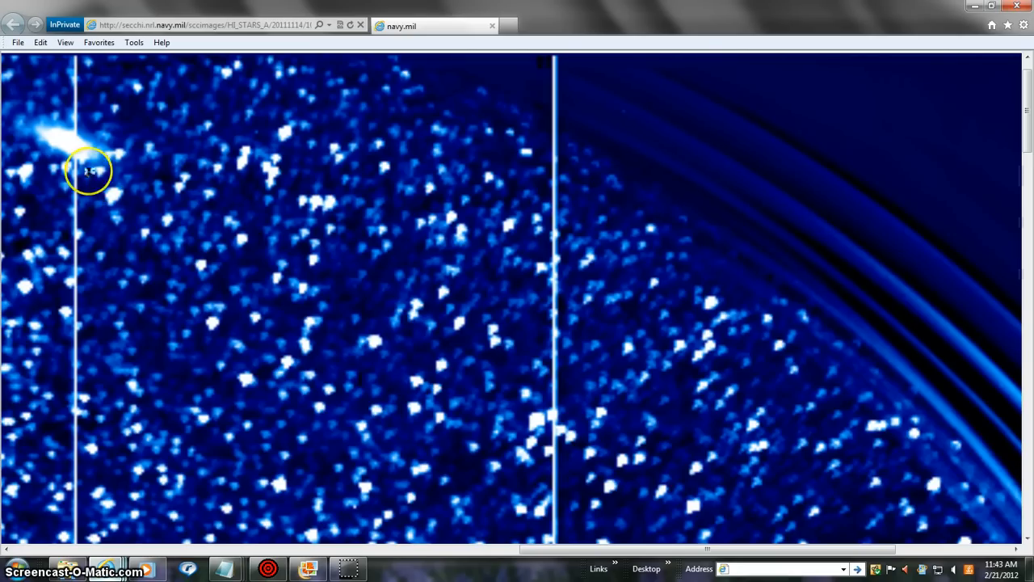
pyautogui.moveTo(1022, 157)
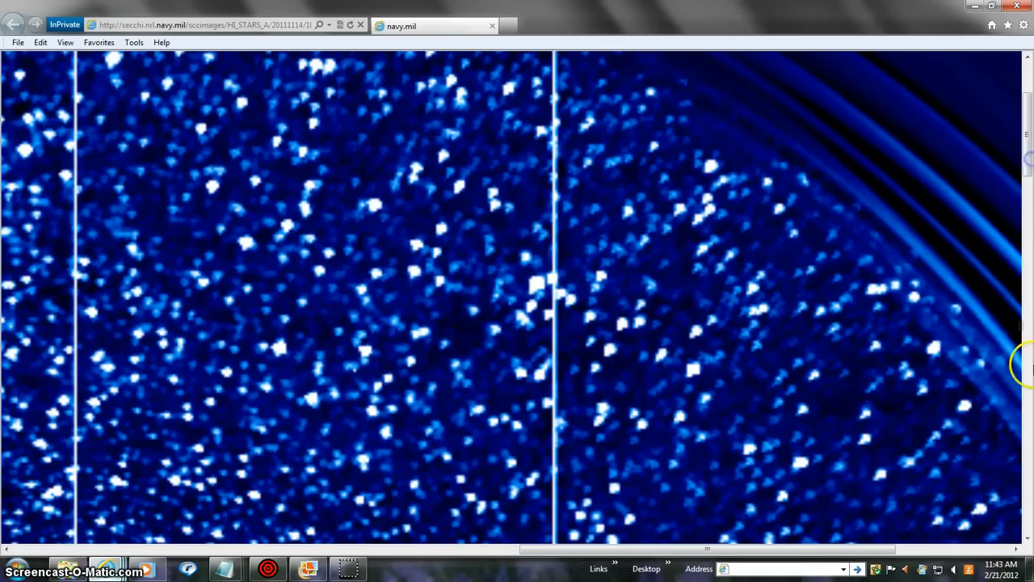
# - Lower the page zoom from 400% and scroll the HI2-A image down to its timestamp
pyautogui.click(1024, 25)
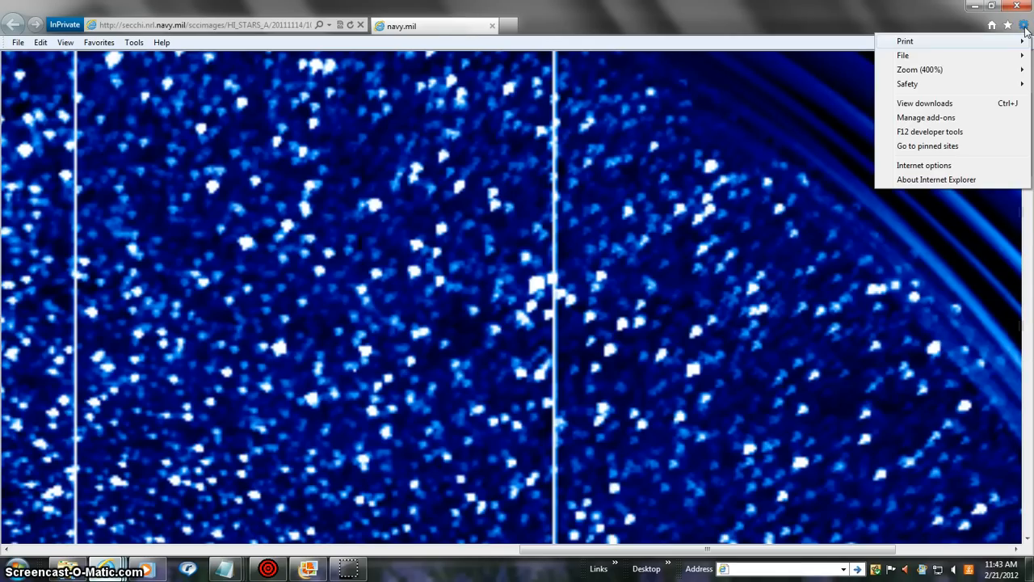
pyautogui.moveTo(919, 69)
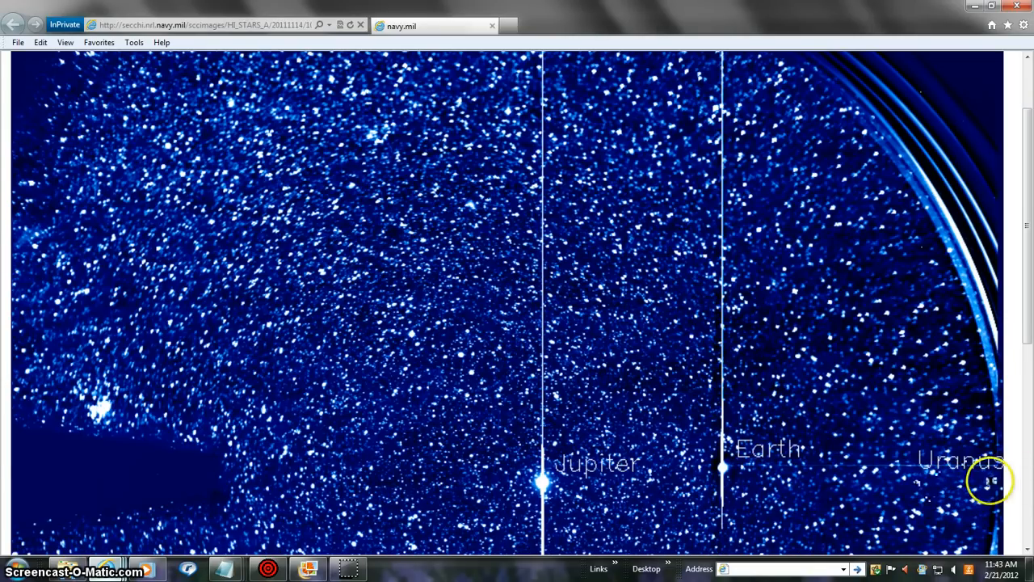
pyautogui.scroll(-3)
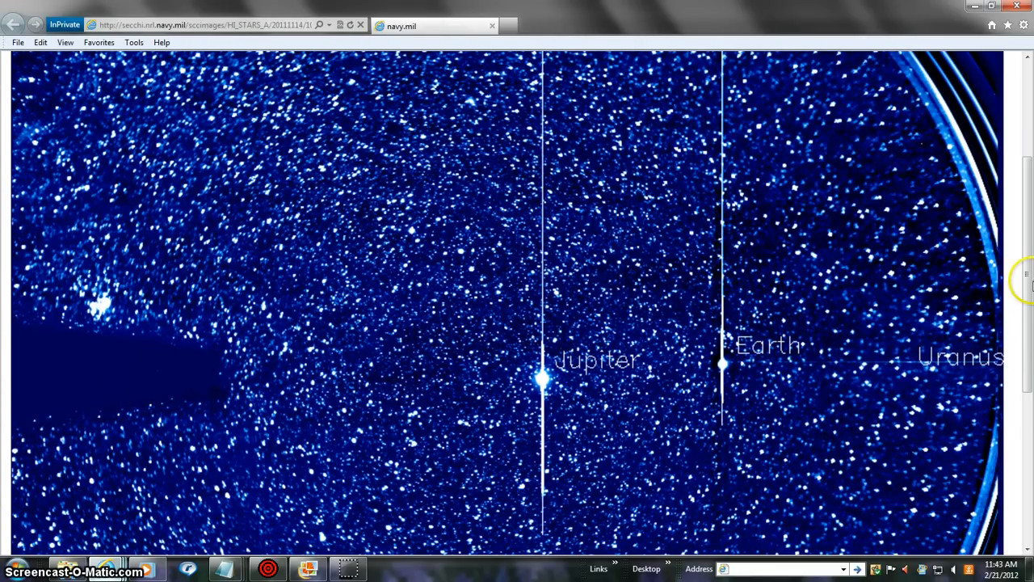
pyautogui.scroll(-3)
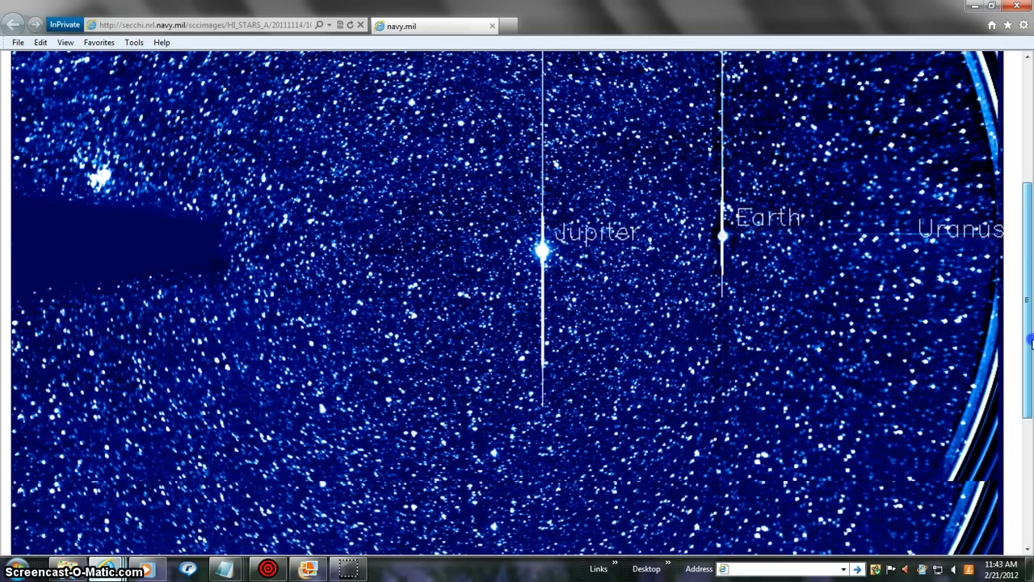
pyautogui.scroll(-3)
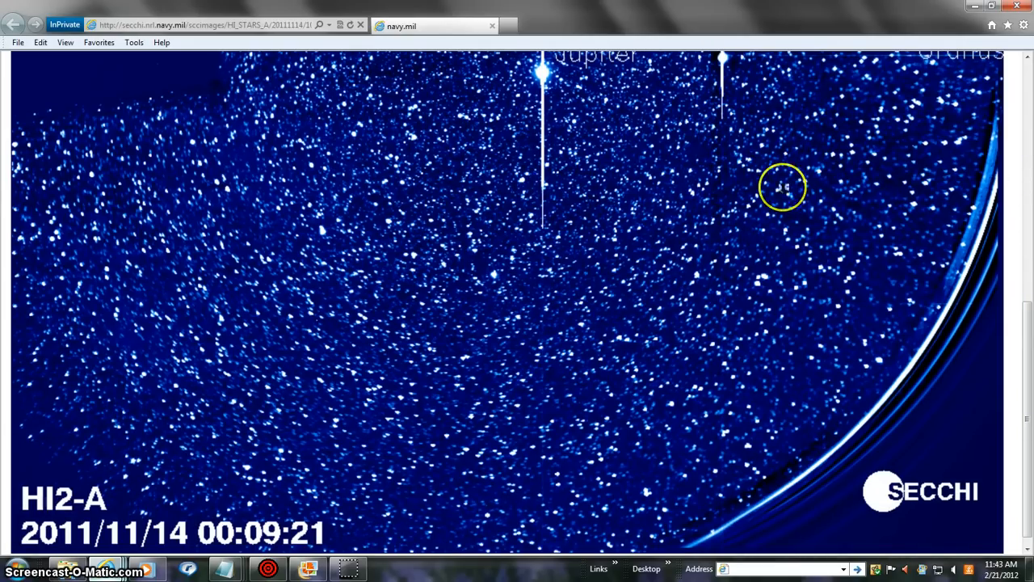
pyautogui.scroll(-3)
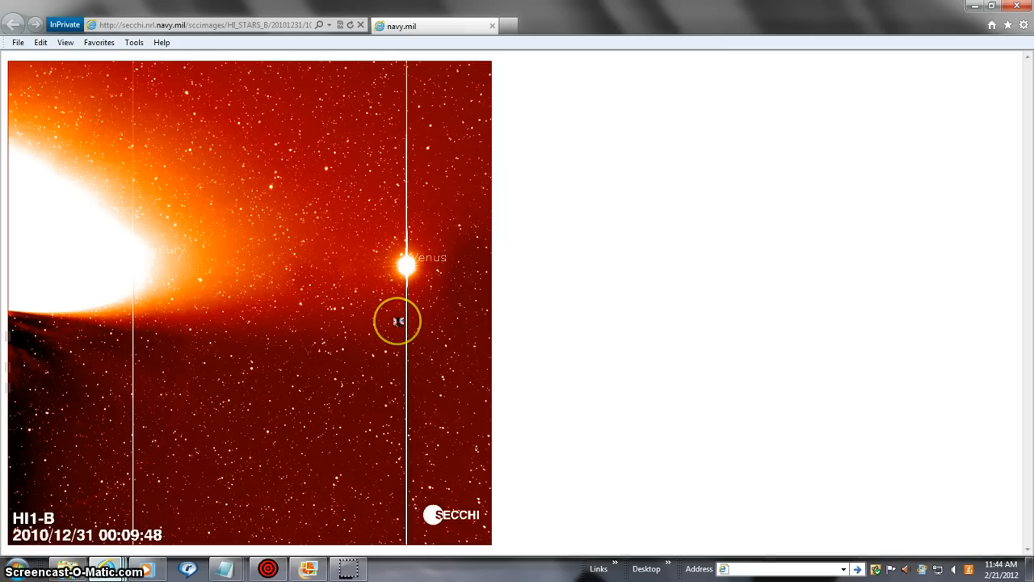
pyautogui.moveTo(268, 269)
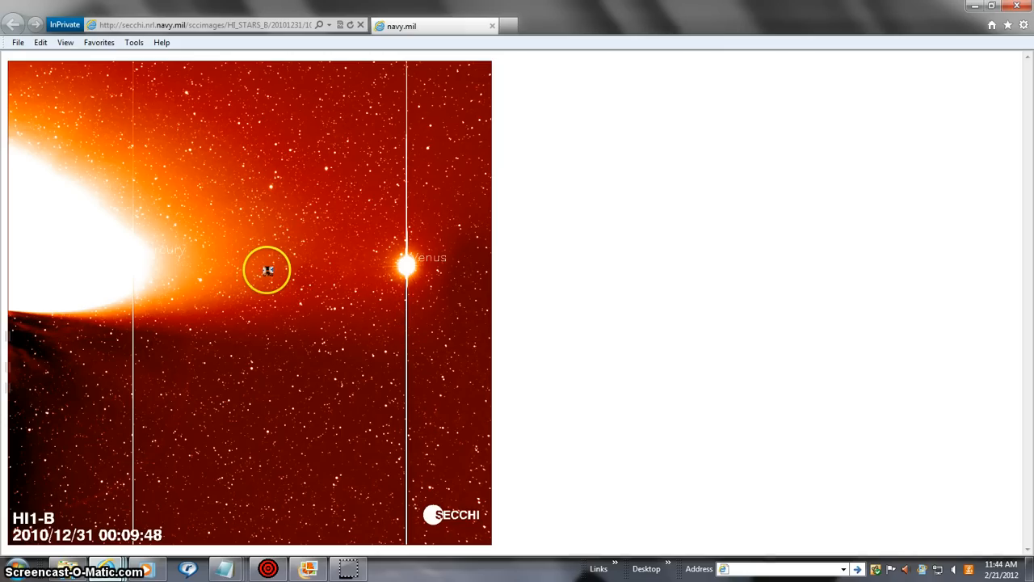
pyautogui.moveTo(174, 278)
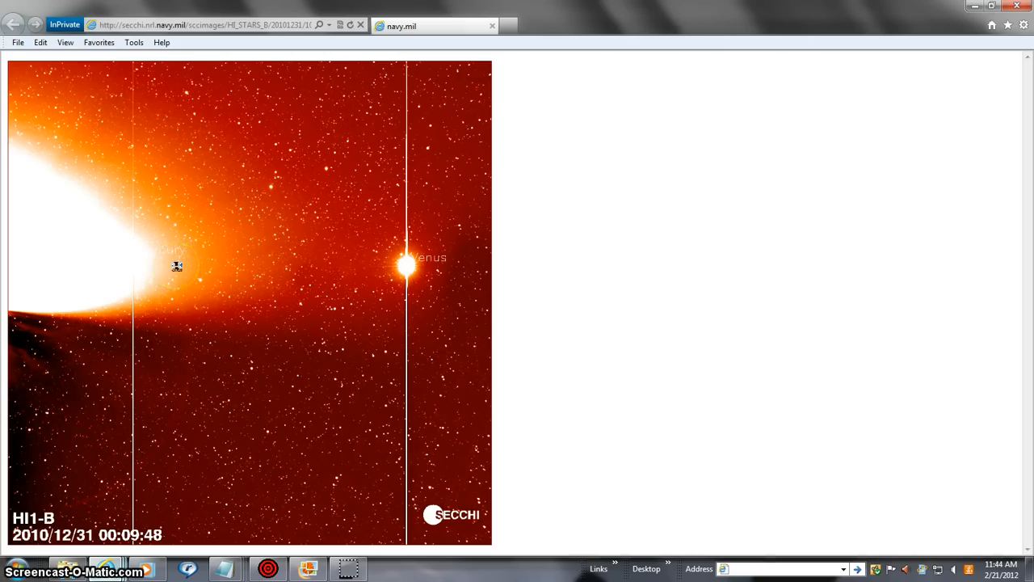
# - View the 2010/12/31 HI1-B SECCHI image with Venus and Mercury beside the solar glare
pyautogui.click(317, 315)
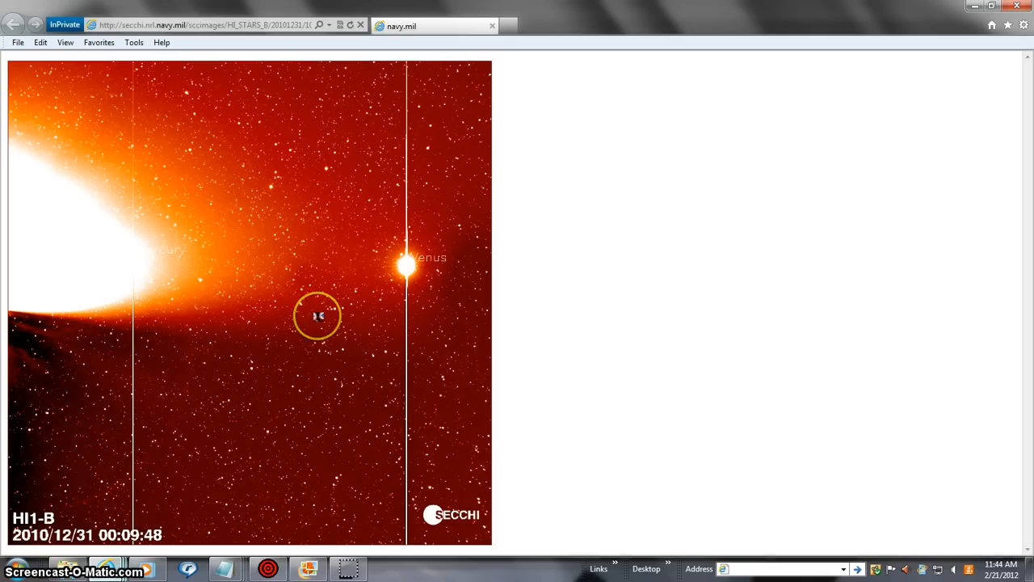
pyautogui.moveTo(1025, 222)
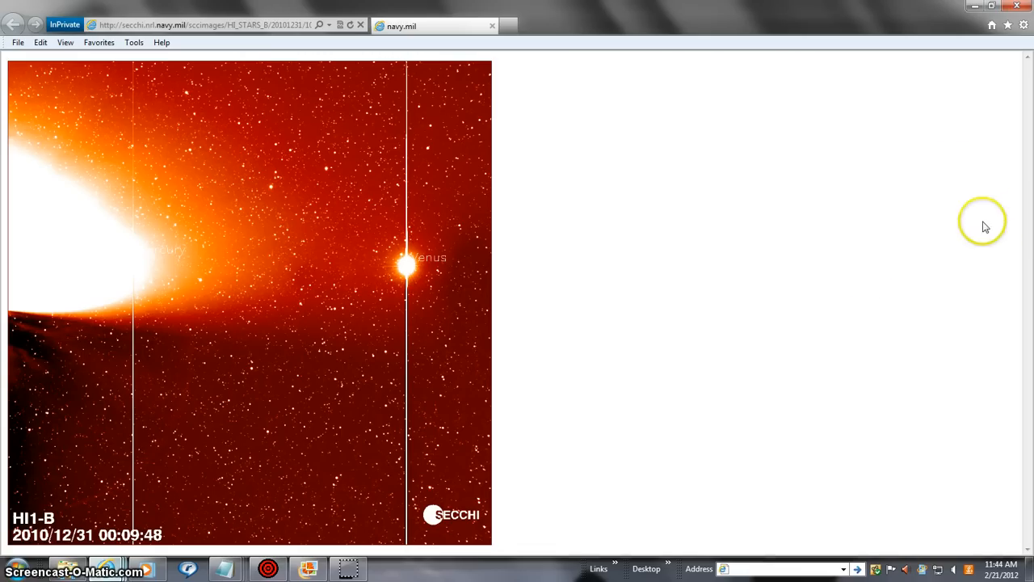
pyautogui.moveTo(729, 330)
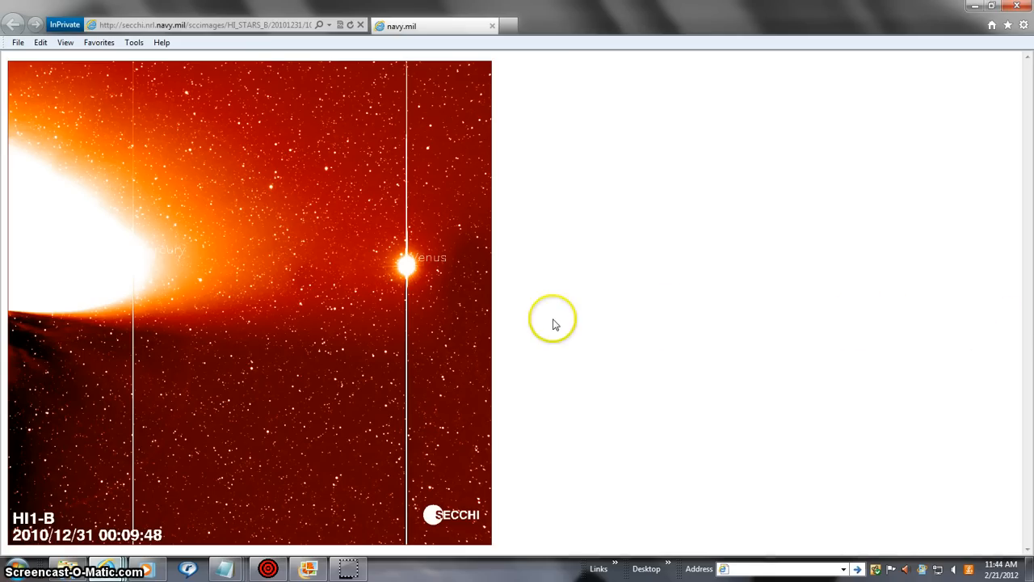
pyautogui.moveTo(420, 295)
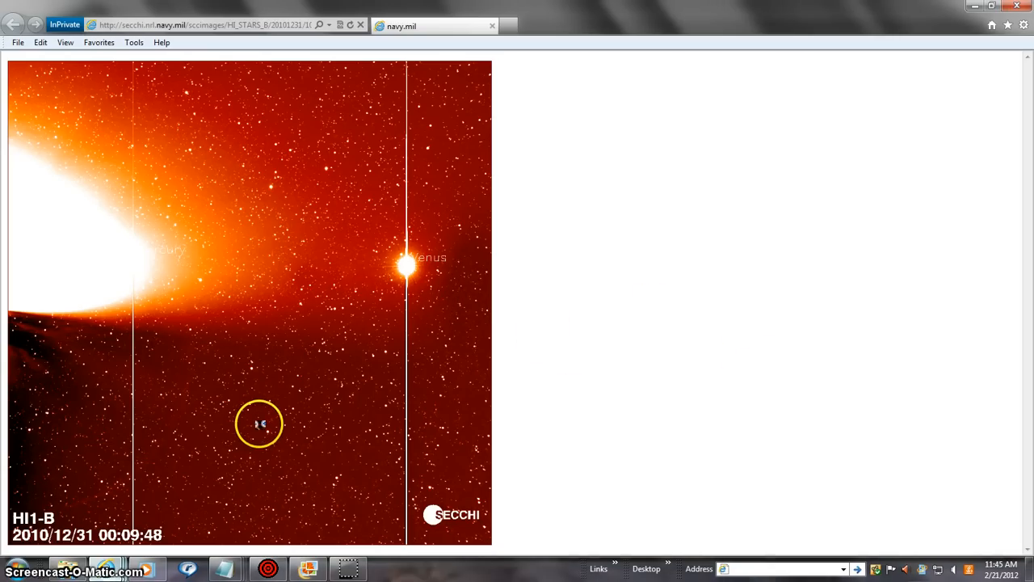
pyautogui.moveTo(327, 406)
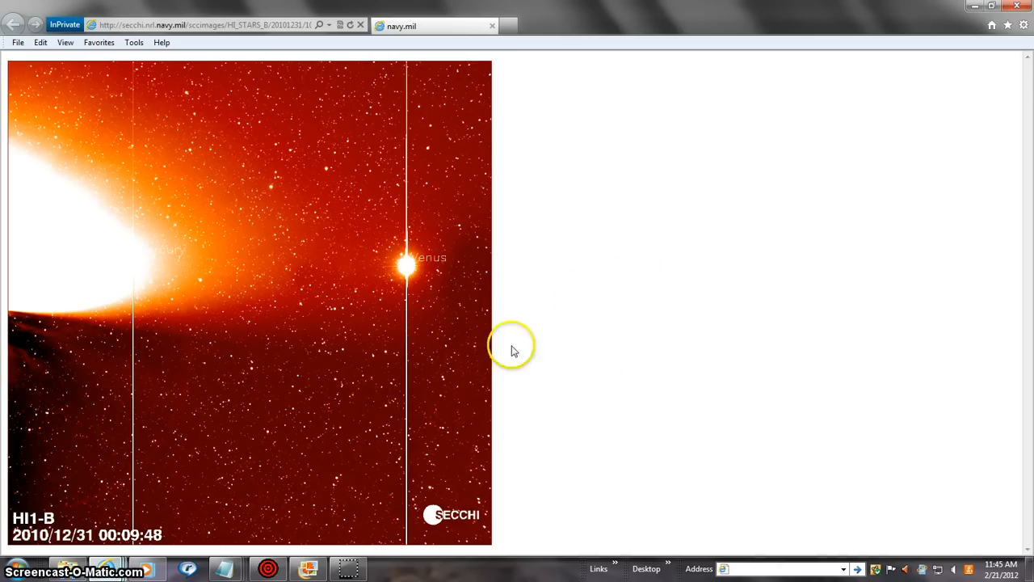
pyautogui.moveTo(145, 511)
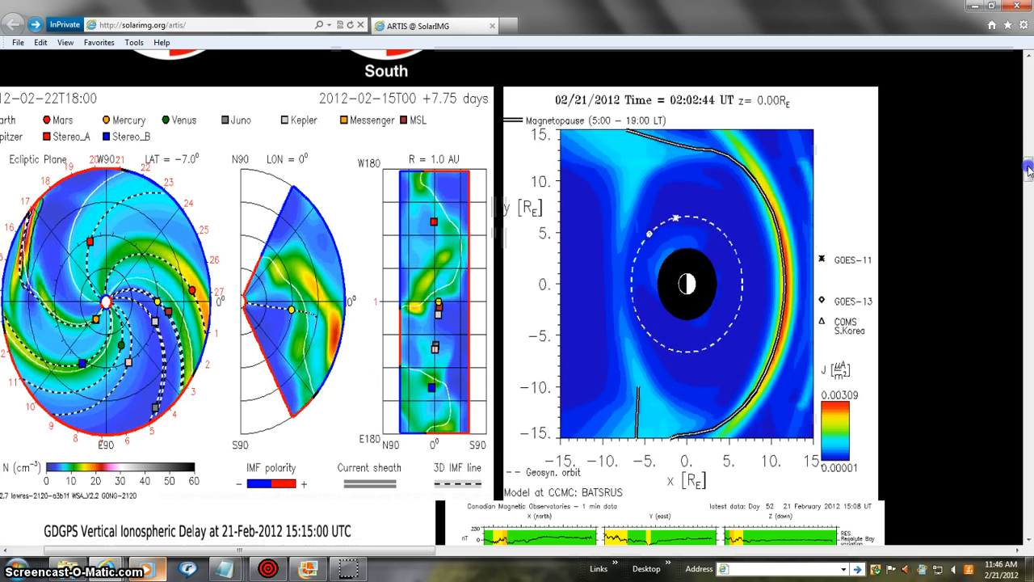
# - Scroll down the ARTIS page and through the enlarged 2012-02-20 STEREO Ahead COR2 image
pyautogui.scroll(-3)
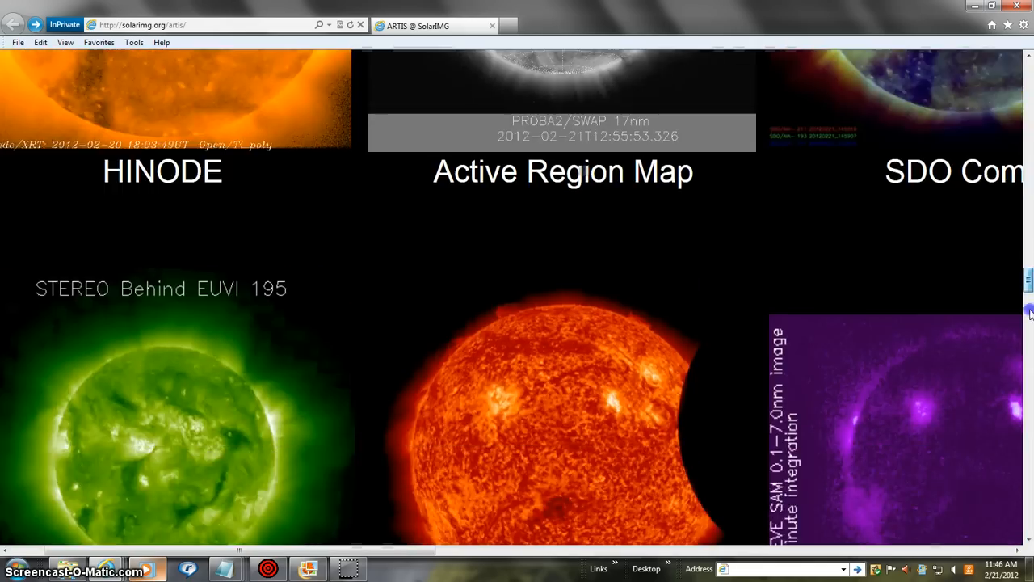
pyautogui.scroll(-3)
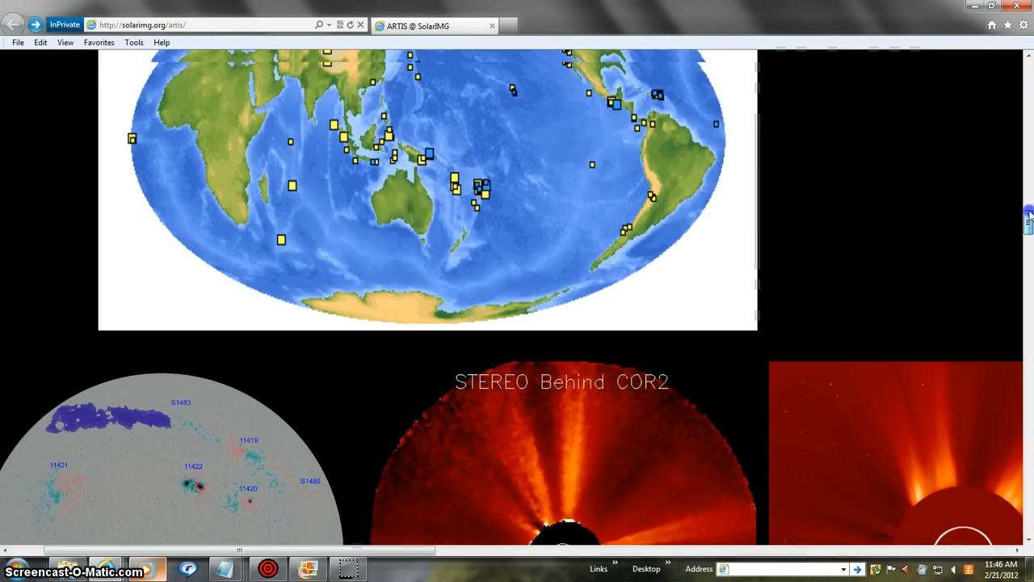
pyautogui.scroll(-3)
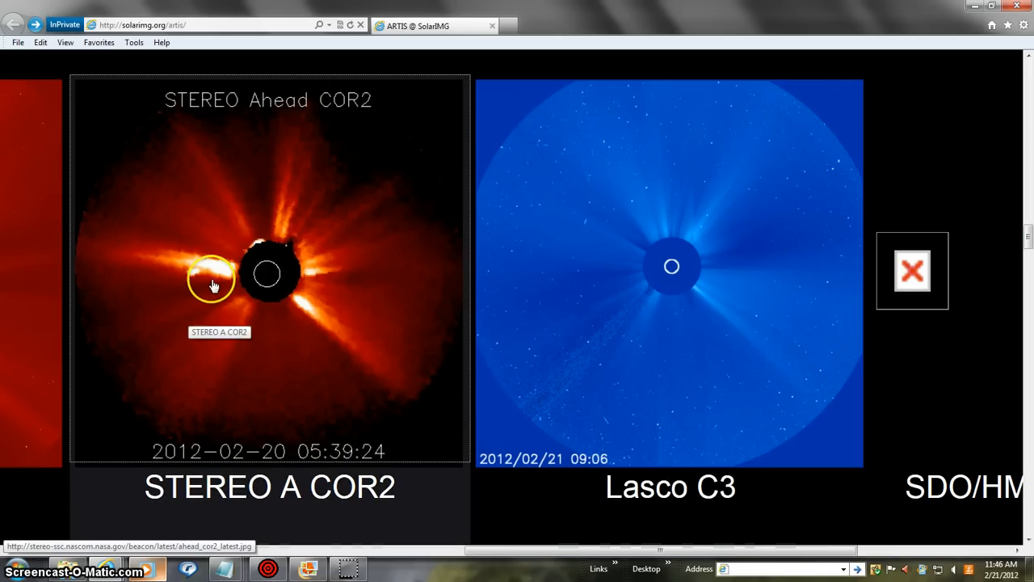
pyautogui.moveTo(220, 384)
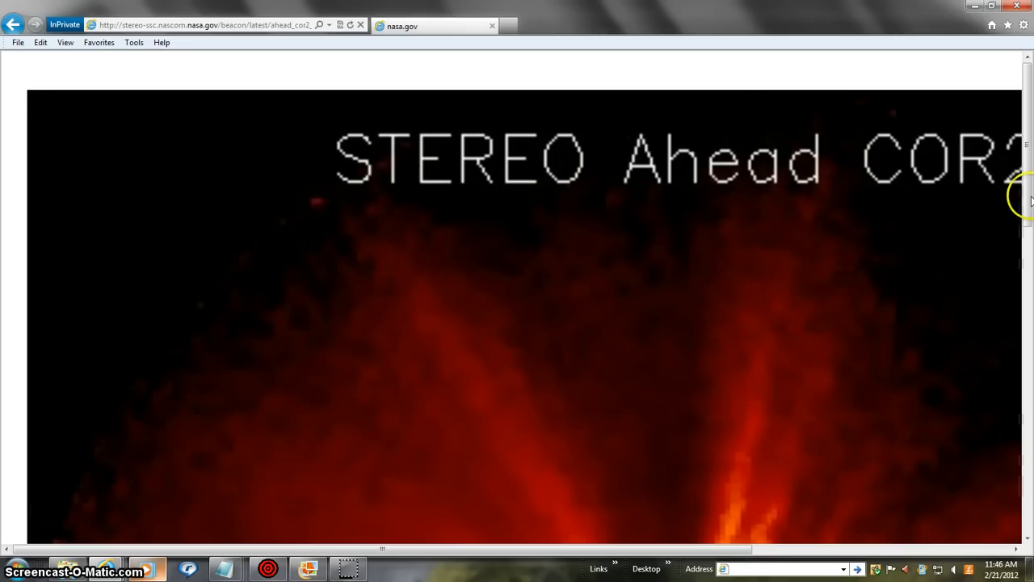
pyautogui.scroll(-3)
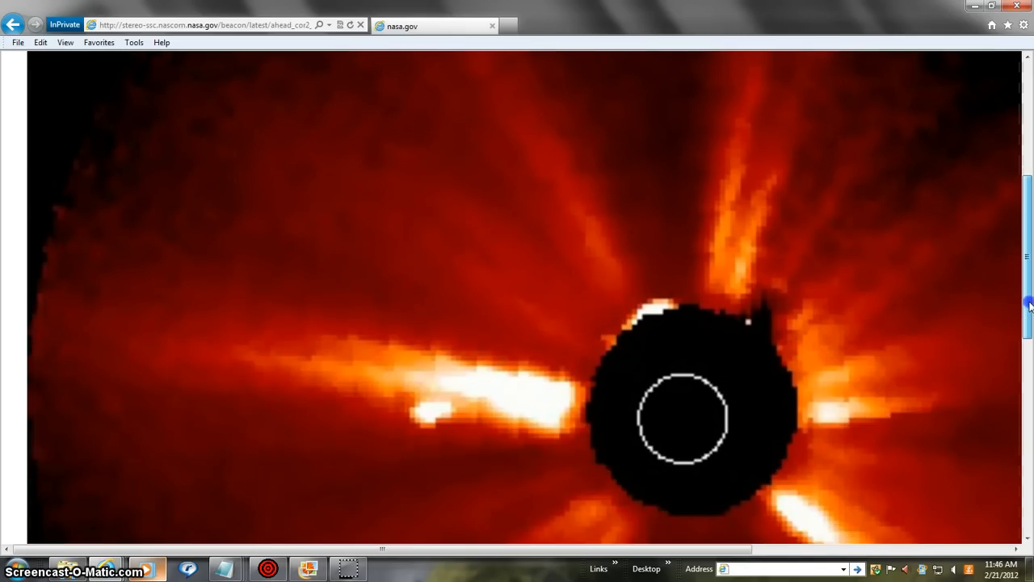
pyautogui.scroll(-3)
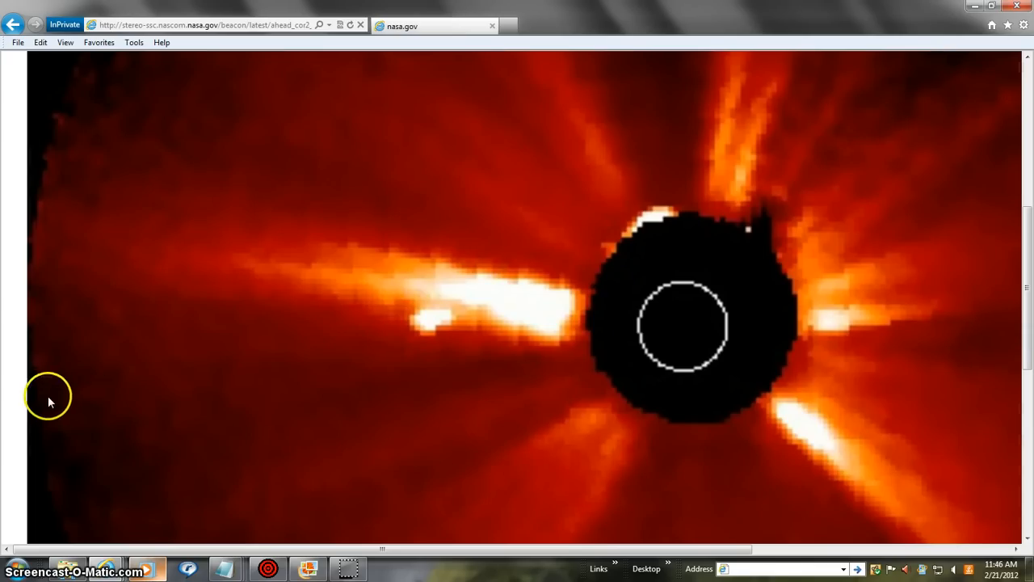
pyautogui.moveTo(476, 349)
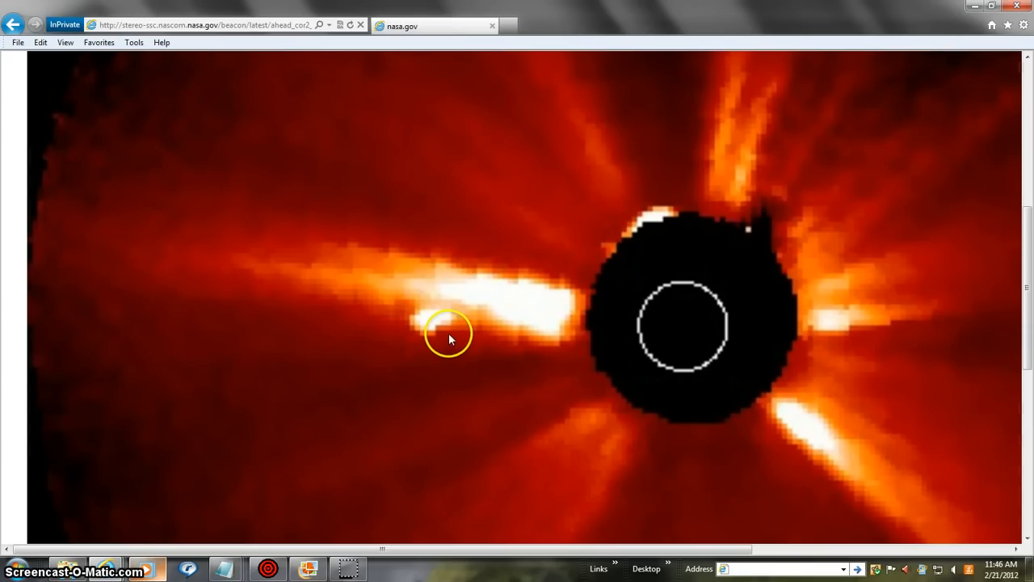
pyautogui.moveTo(7, 453)
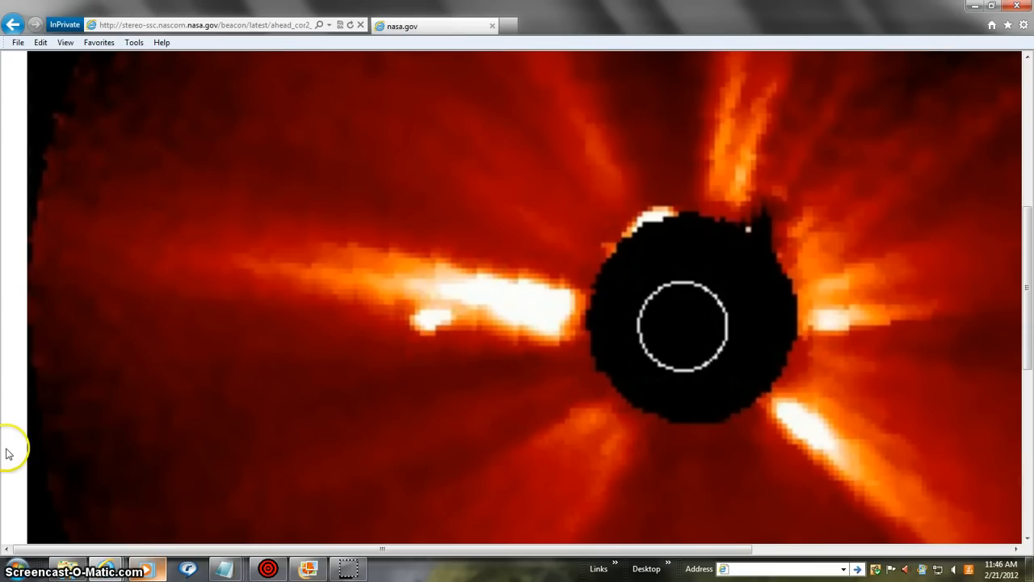
pyautogui.moveTo(451, 335)
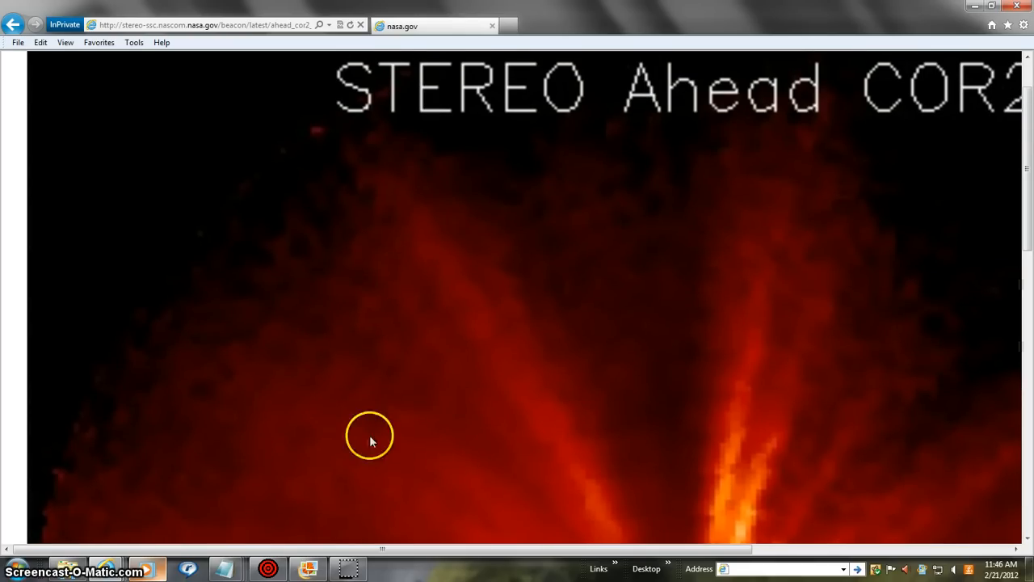
pyautogui.moveTo(12, 24)
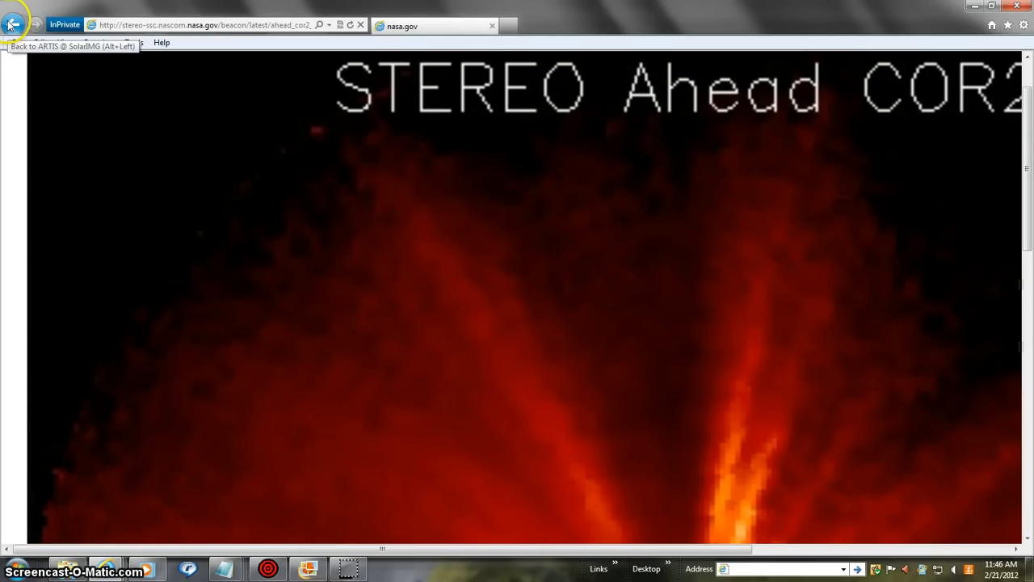
# - Go back to the ARTIS SolarIMG page
pyautogui.click(12, 25)
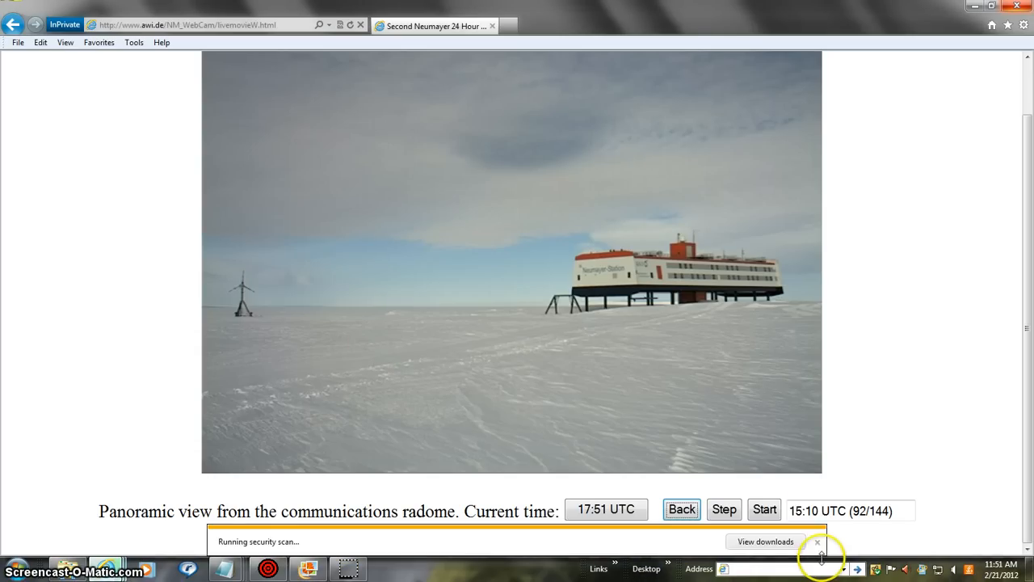
# - Dismiss the download notice and advance the webcam movie to 15:20 UTC (93/144)
pyautogui.click(817, 542)
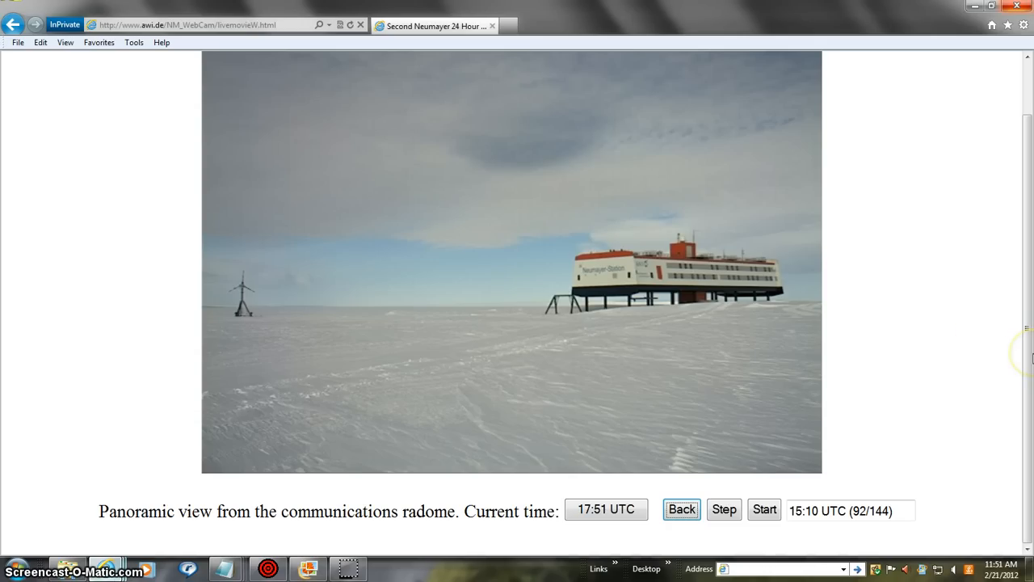
pyautogui.moveTo(998, 437)
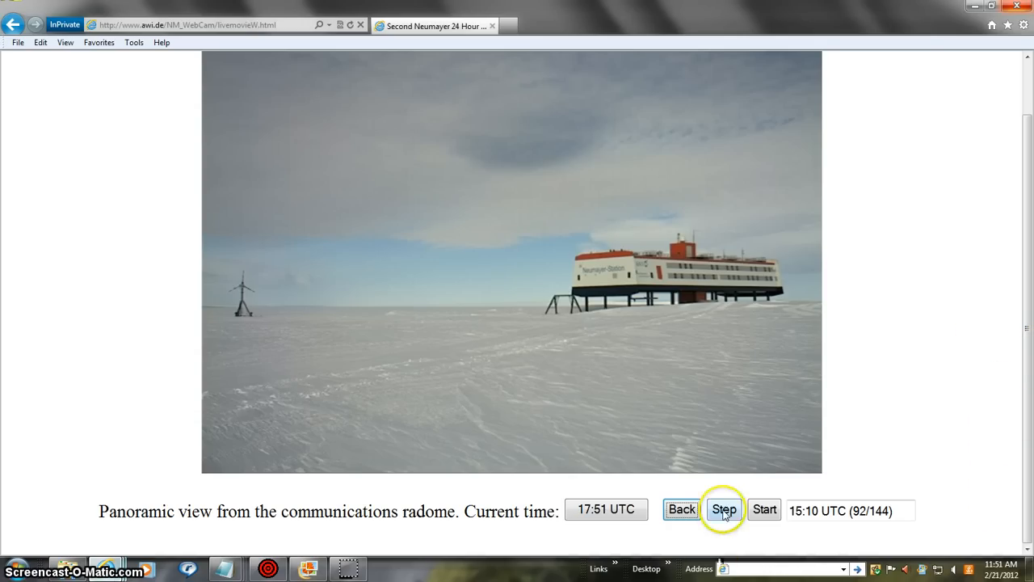
pyautogui.click(723, 509)
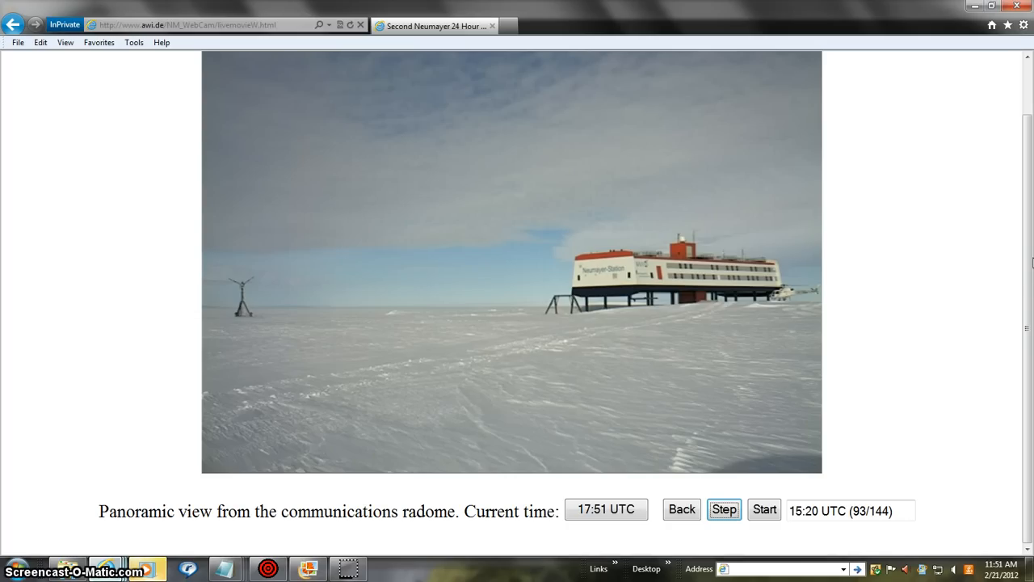
pyautogui.moveTo(1030, 265)
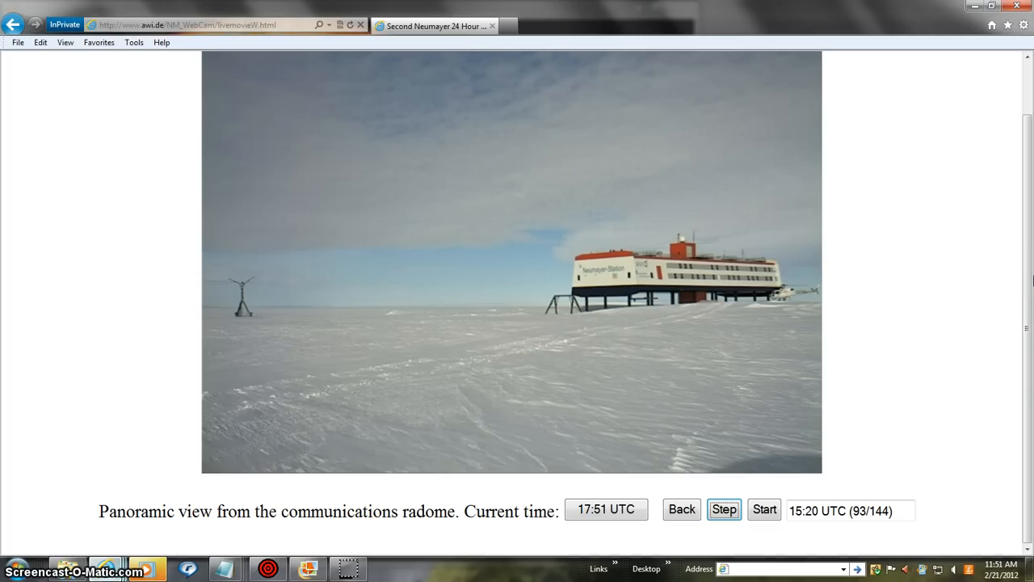
pyautogui.moveTo(849, 367)
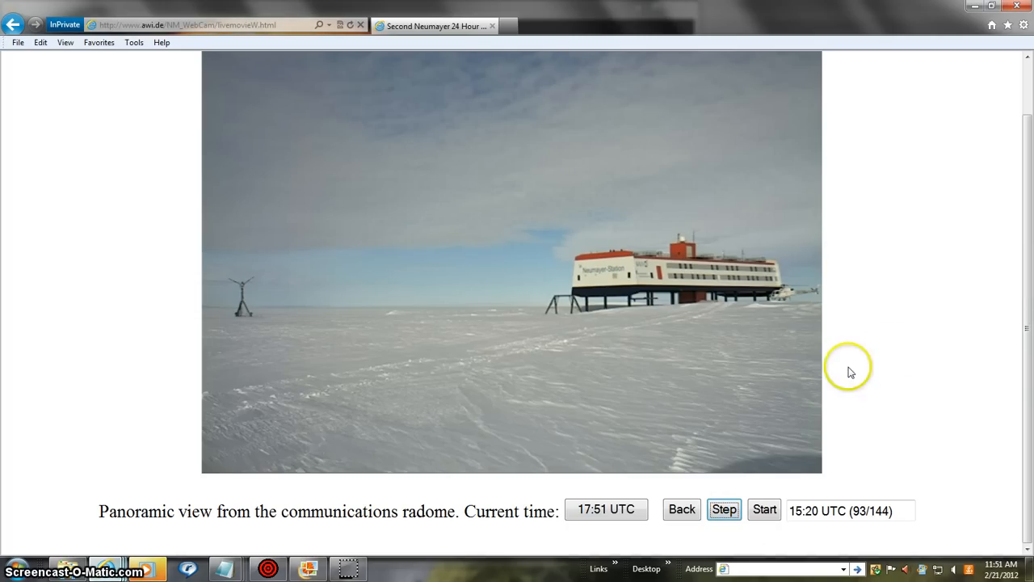
pyautogui.moveTo(790, 381)
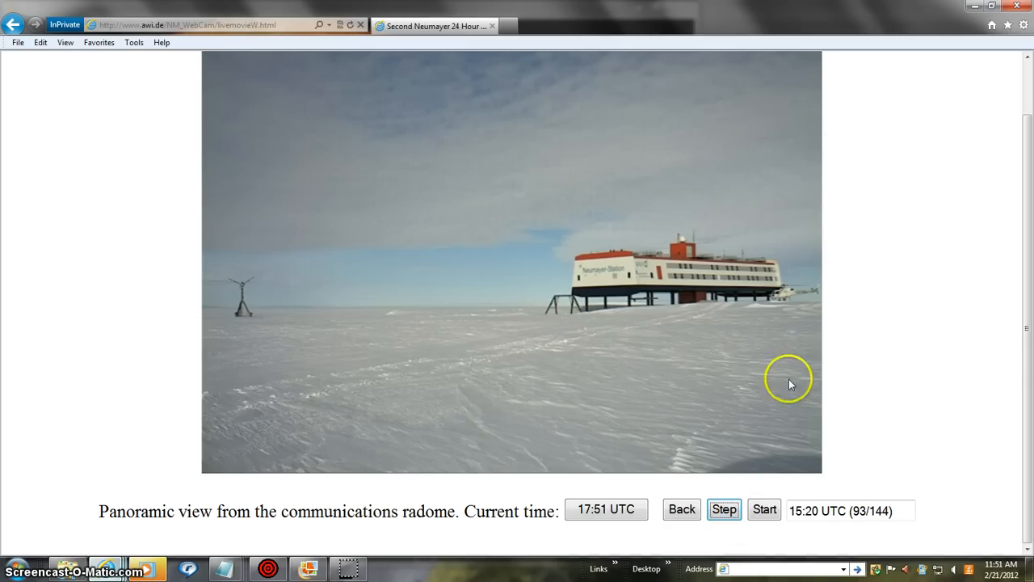
pyautogui.moveTo(774, 524)
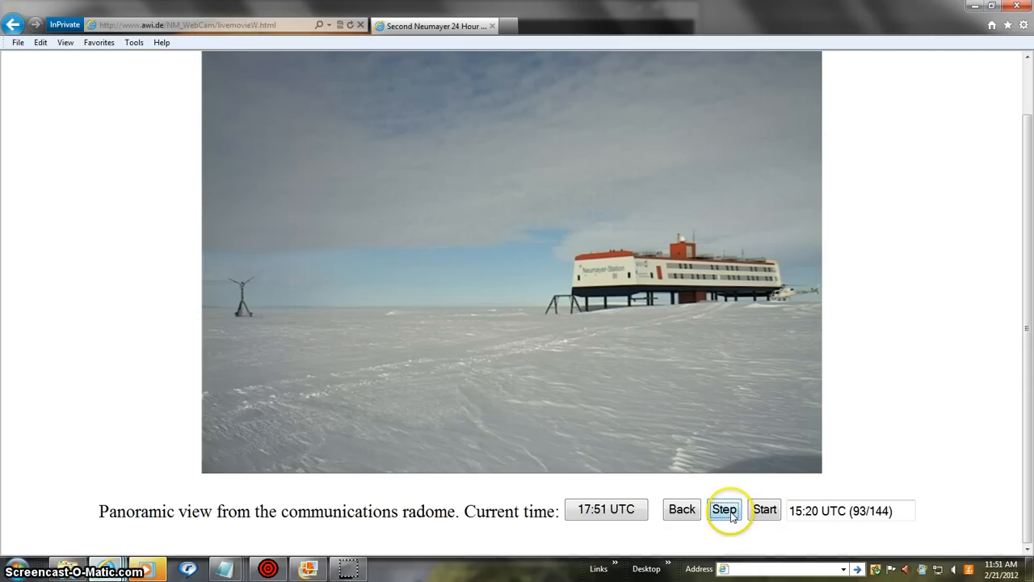
# - Step forward and back through the Neumayer webcam frames, ending on 15:50 UTC (96/144)
pyautogui.click(724, 509)
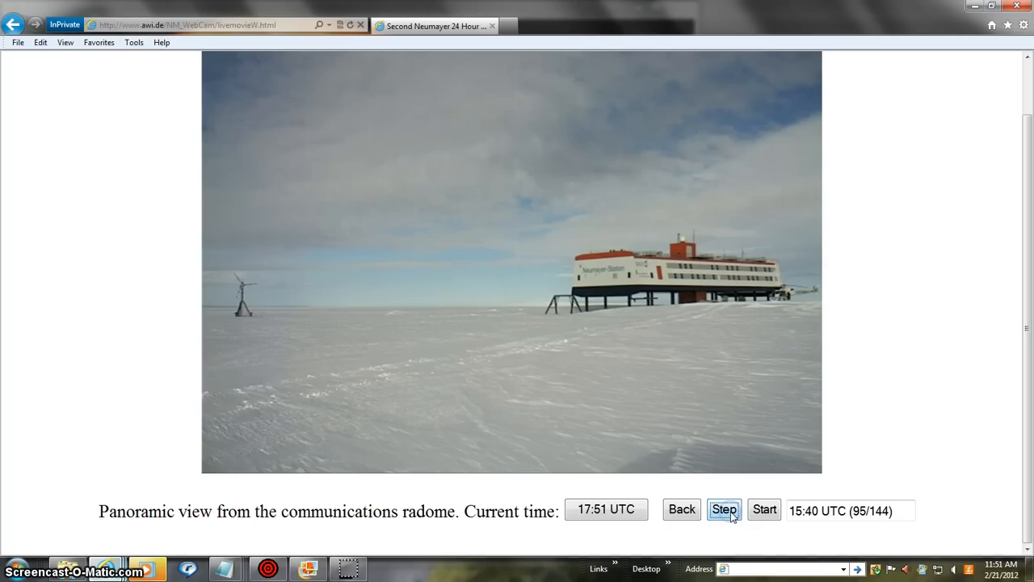
pyautogui.click(724, 509)
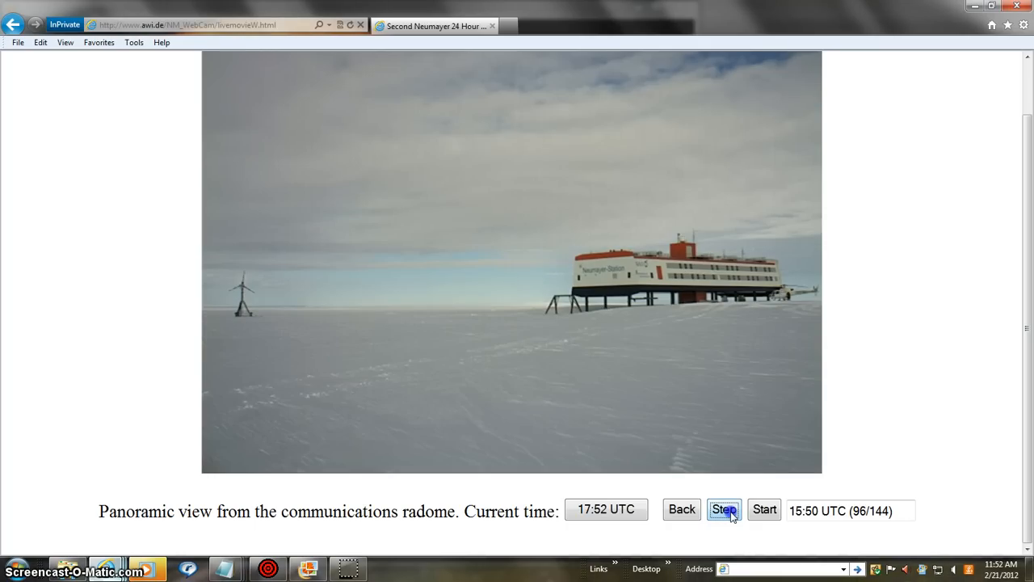
pyautogui.click(723, 509)
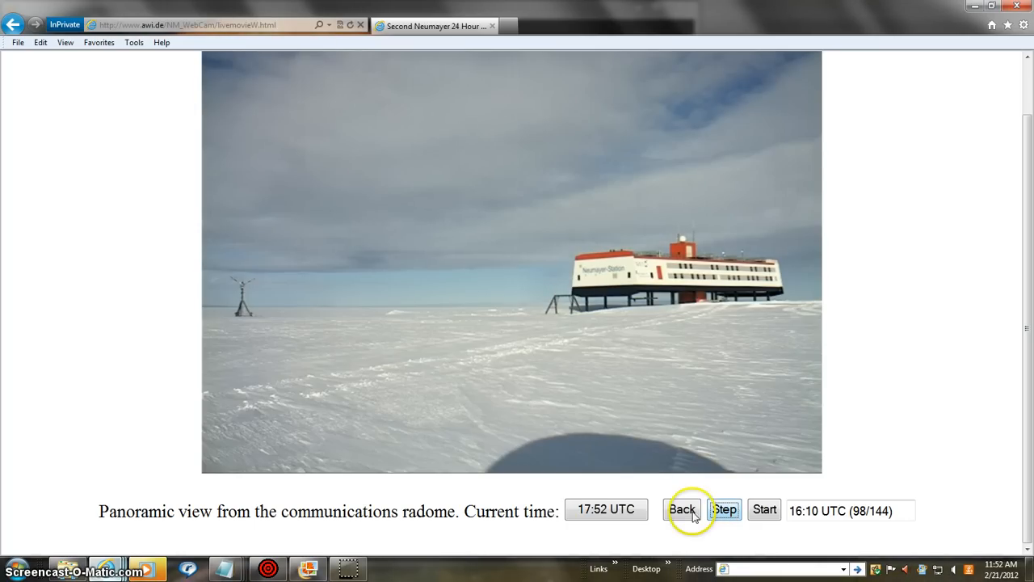
pyautogui.click(682, 509)
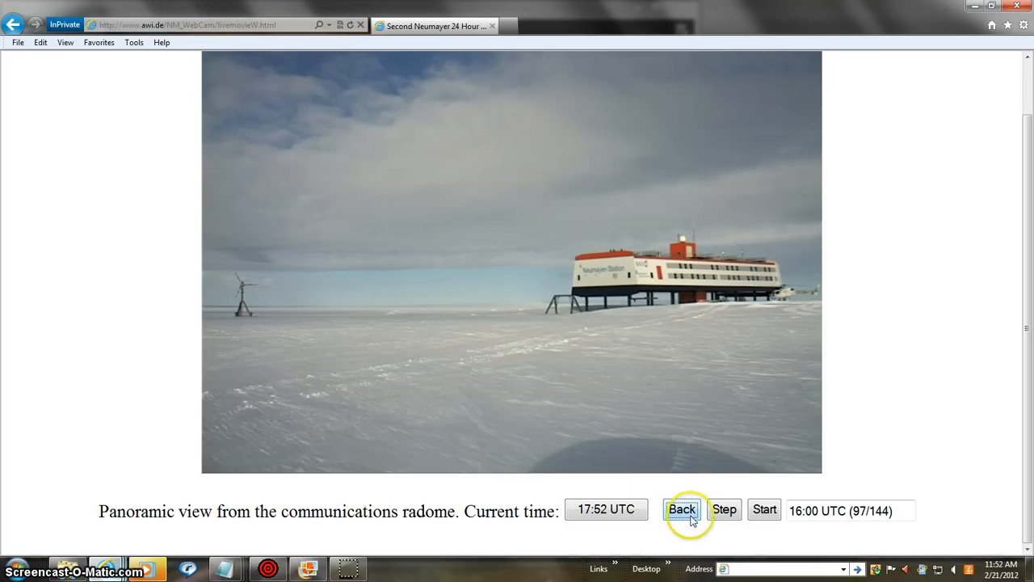
pyautogui.click(681, 509)
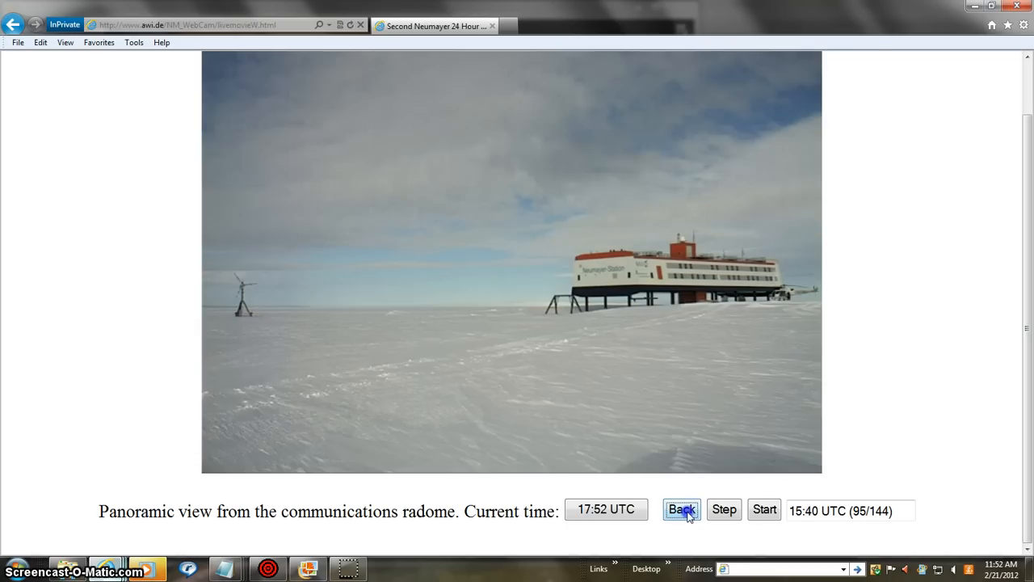
pyautogui.click(681, 509)
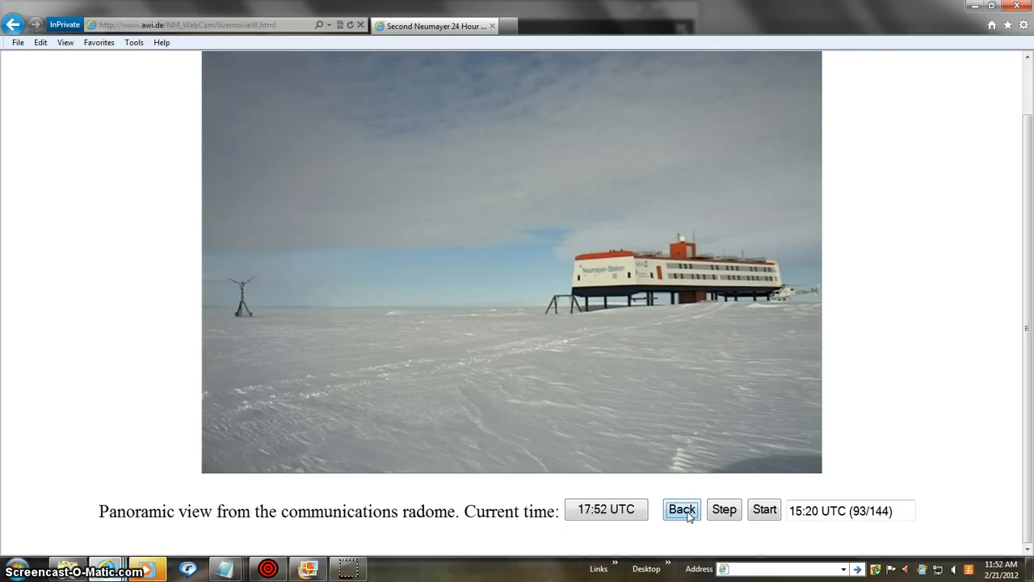
pyautogui.click(724, 509)
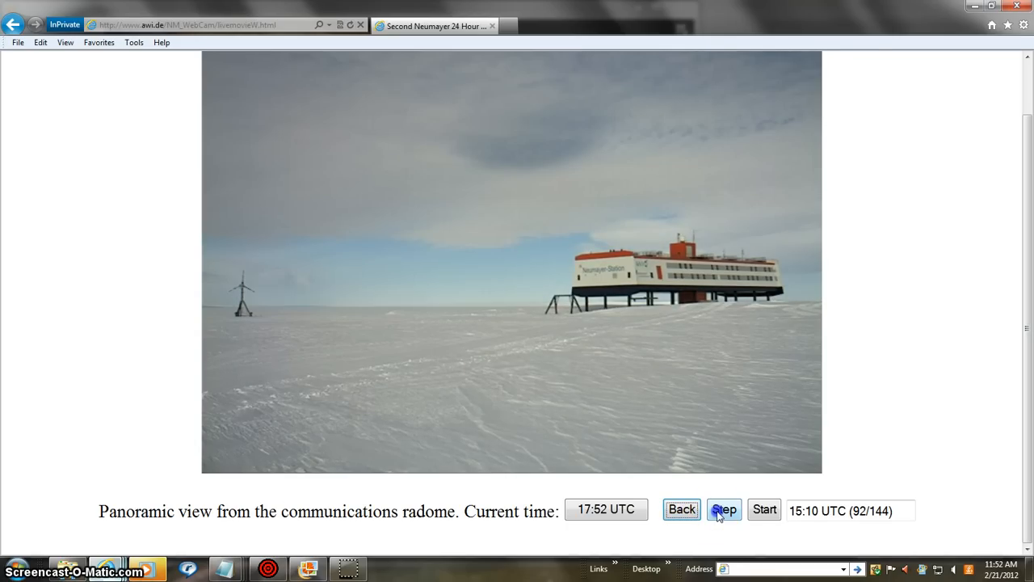
pyautogui.click(724, 509)
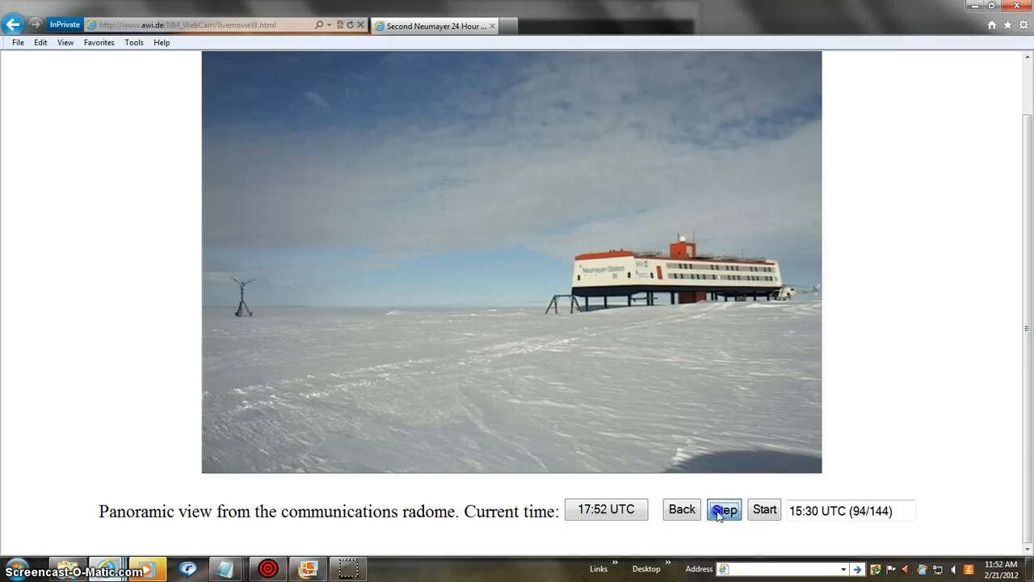
pyautogui.click(724, 509)
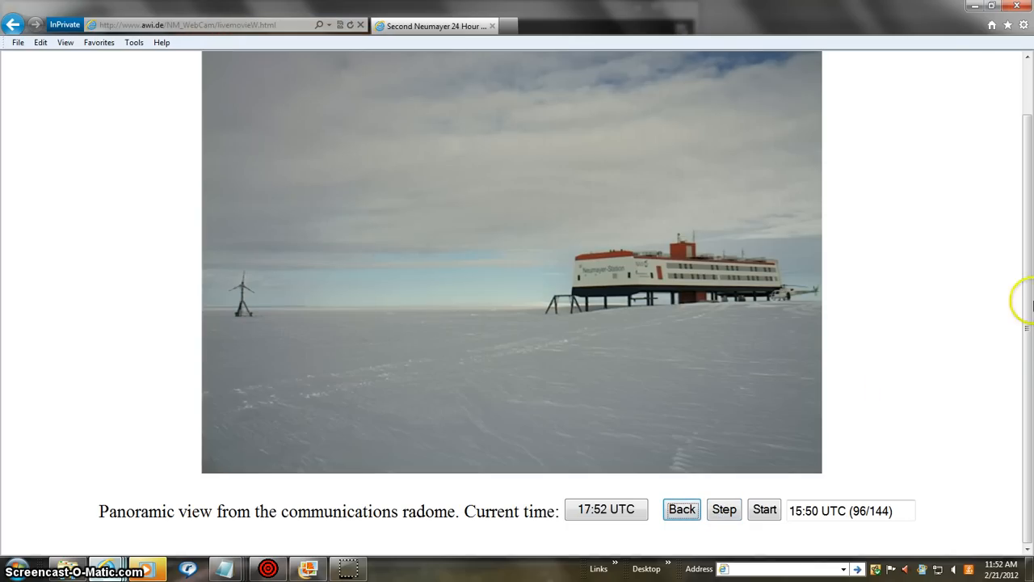
pyautogui.scroll(-3)
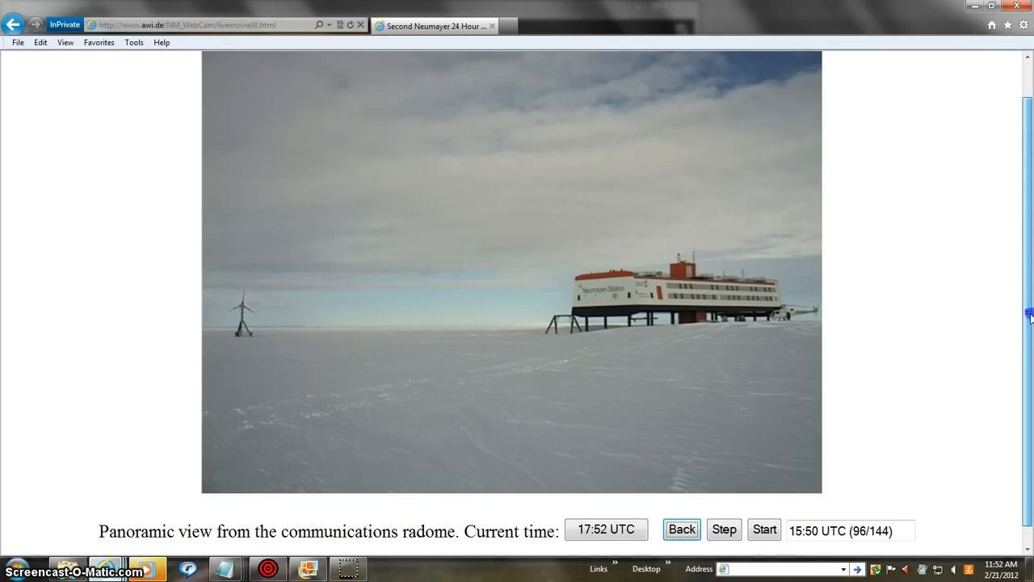
pyautogui.click(682, 527)
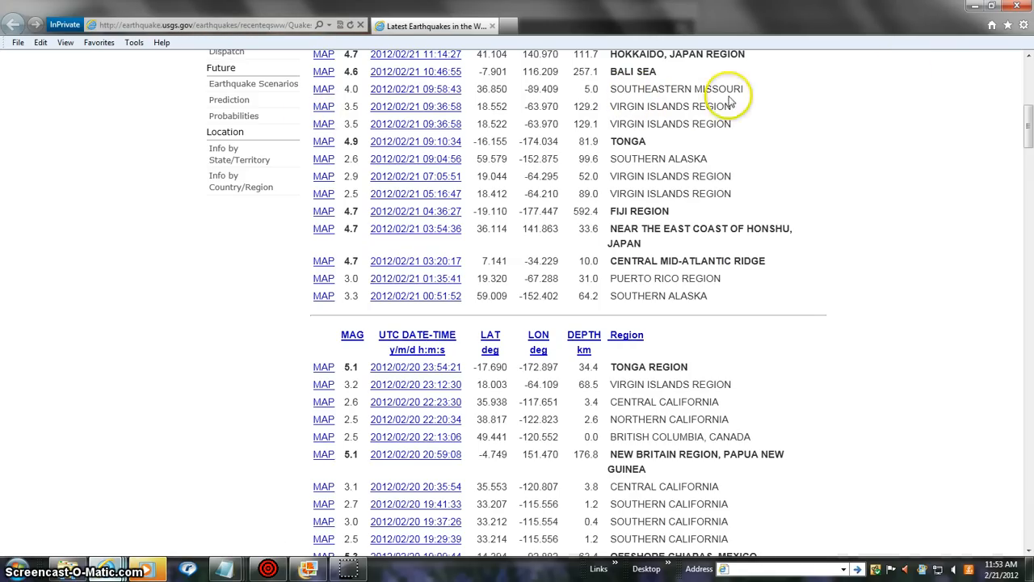
pyautogui.moveTo(344, 101)
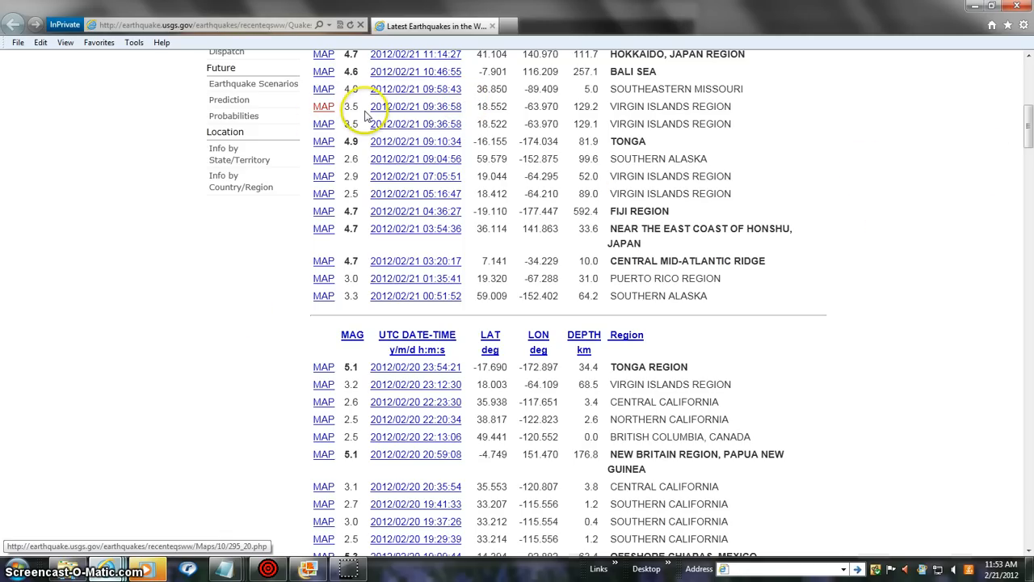
pyautogui.moveTo(367, 112)
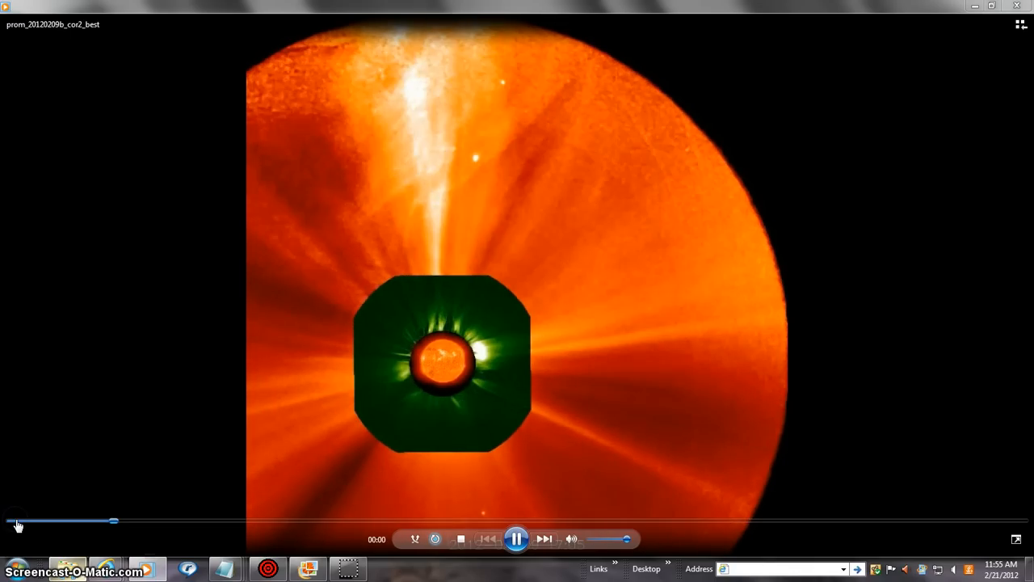
# - Restart the coronagraph movie from the seek bar's beginning and replay the eruption
pyautogui.click(516, 538)
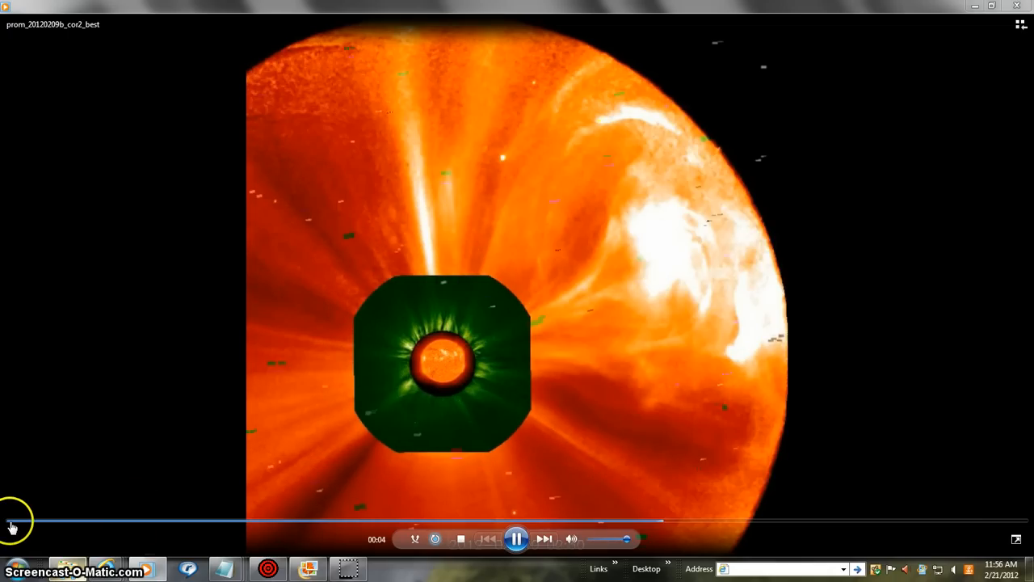
pyautogui.click(9, 521)
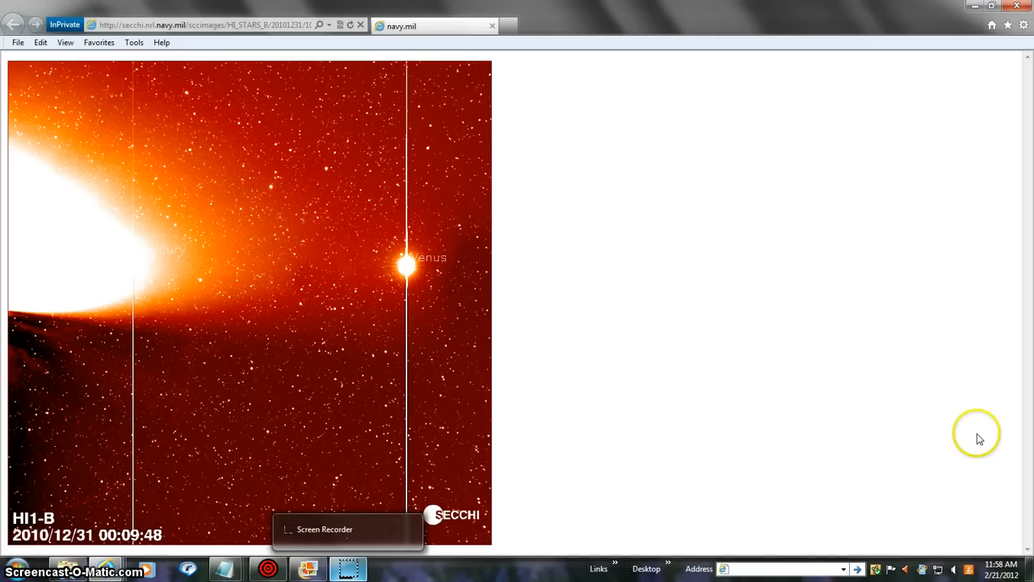
pyautogui.moveTo(855, 313)
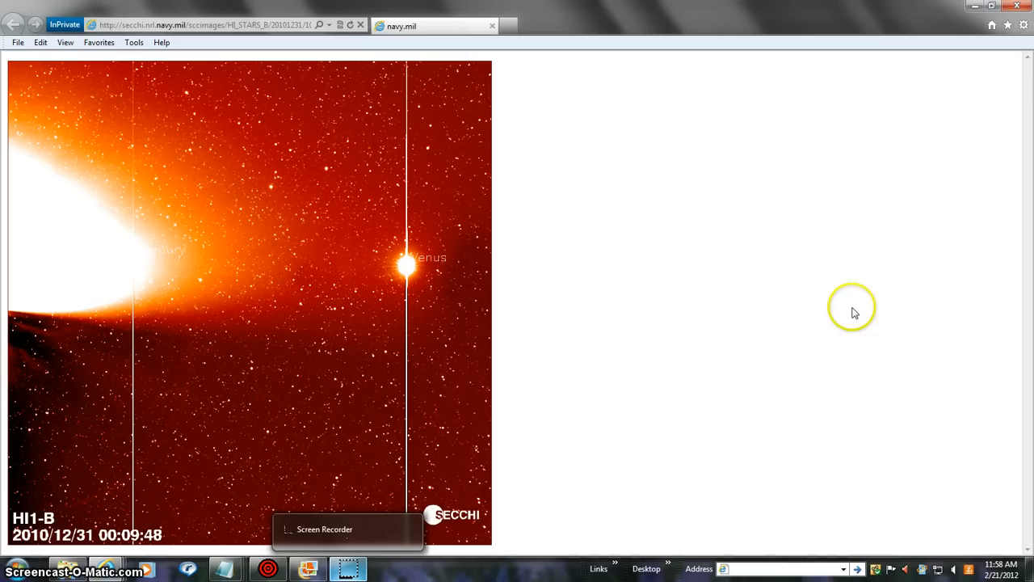
pyautogui.moveTo(783, 345)
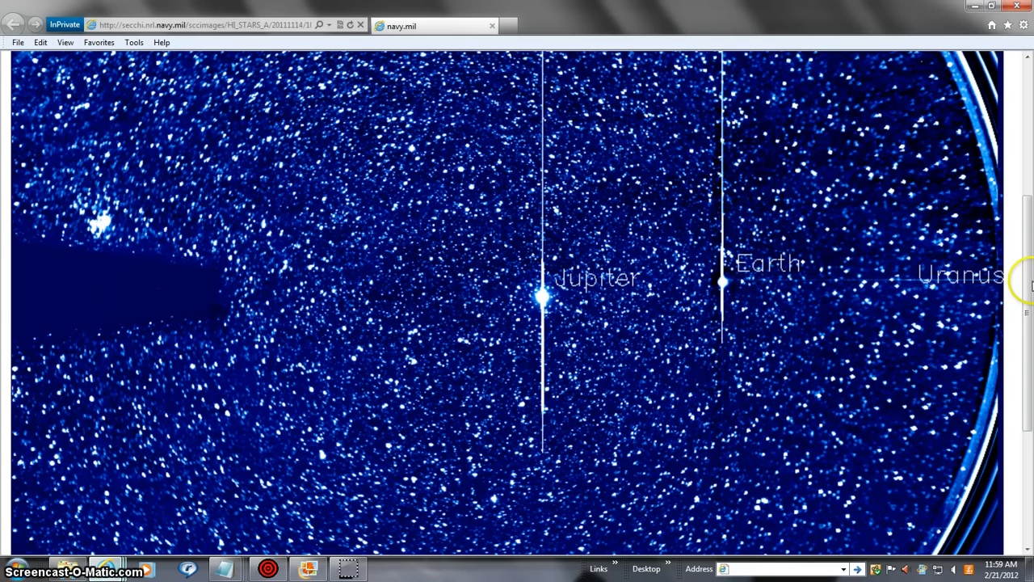
# - Scroll down the HI_STARS_A image to the Jupiter, Earth and Uranus labels
pyautogui.scroll(-3)
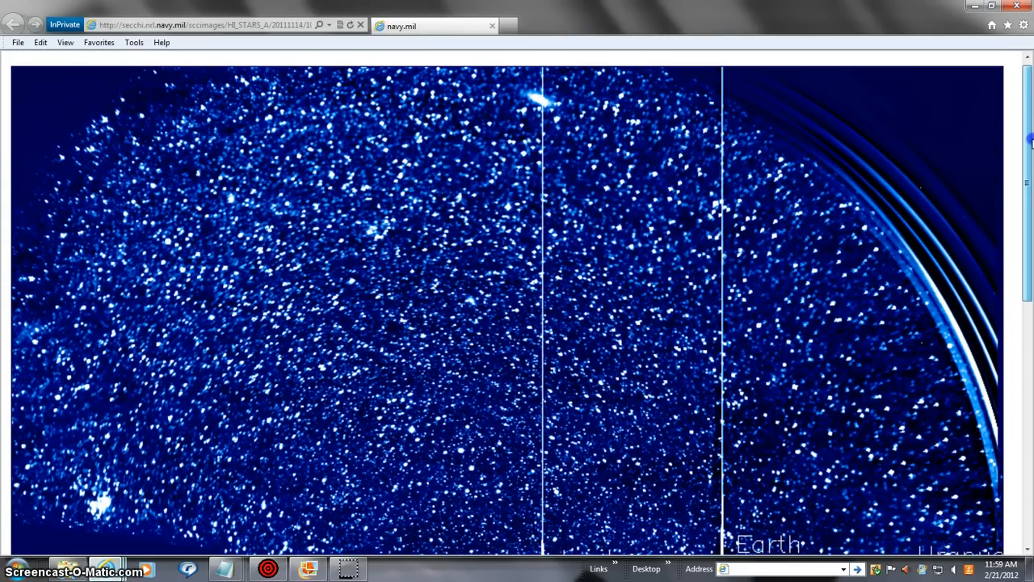
pyautogui.moveTo(1012, 136)
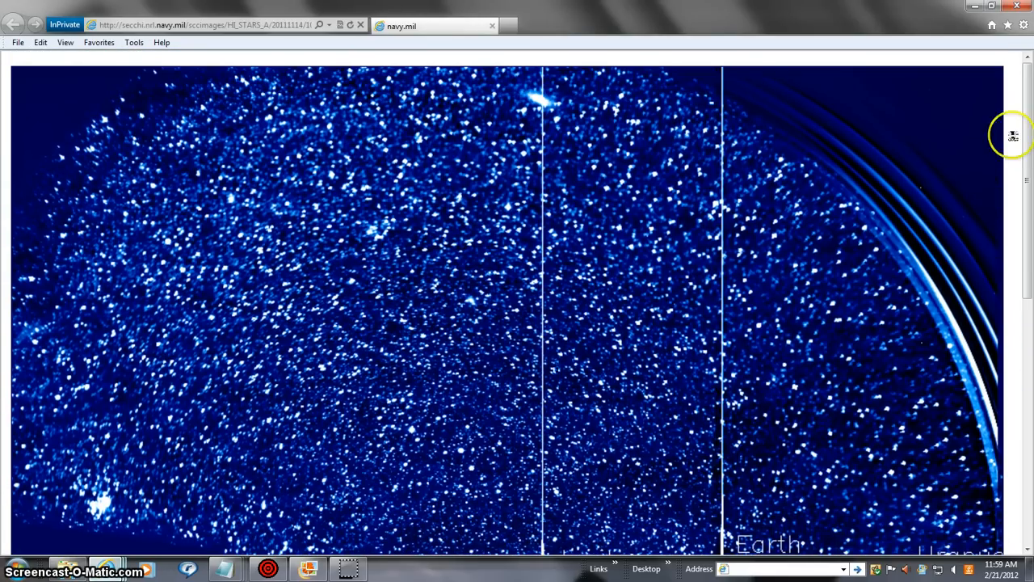
pyautogui.moveTo(515, 143)
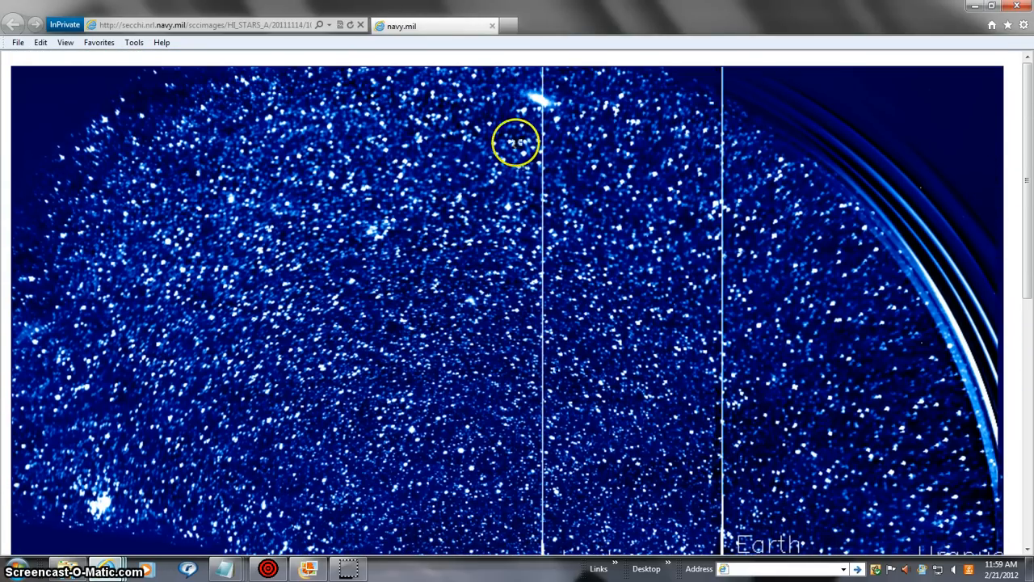
pyautogui.scroll(-3)
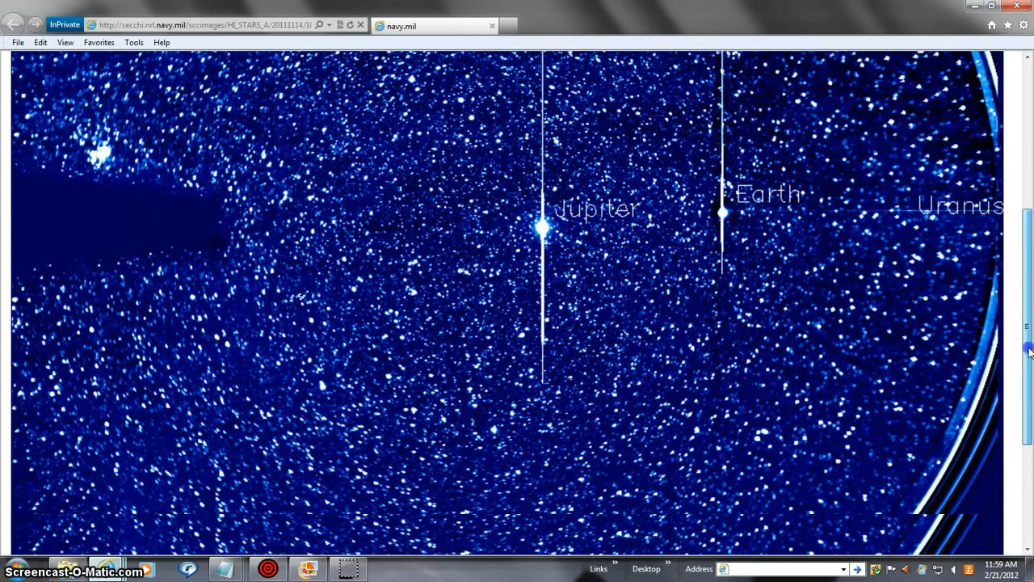
pyautogui.scroll(-3)
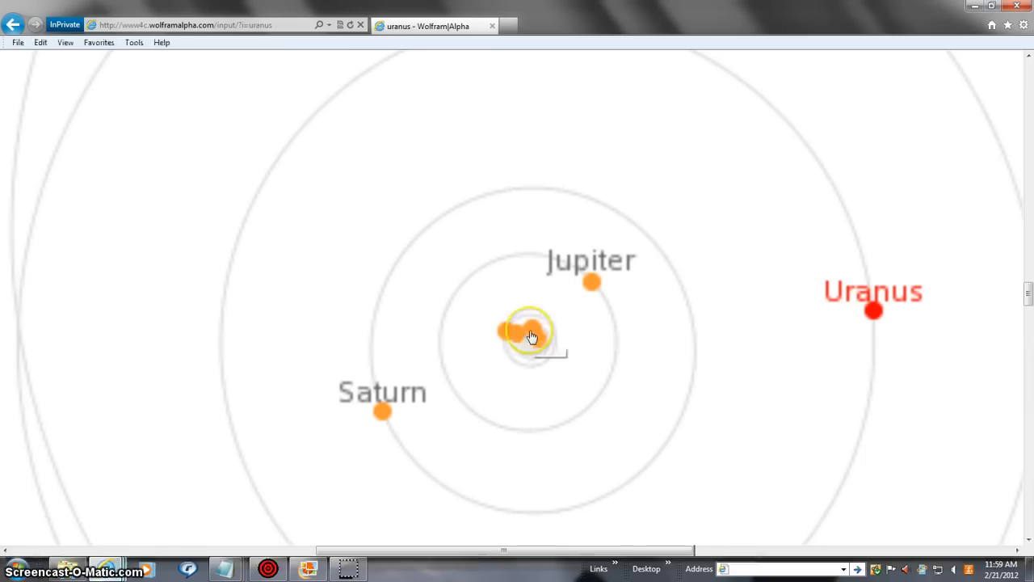
pyautogui.moveTo(530, 334)
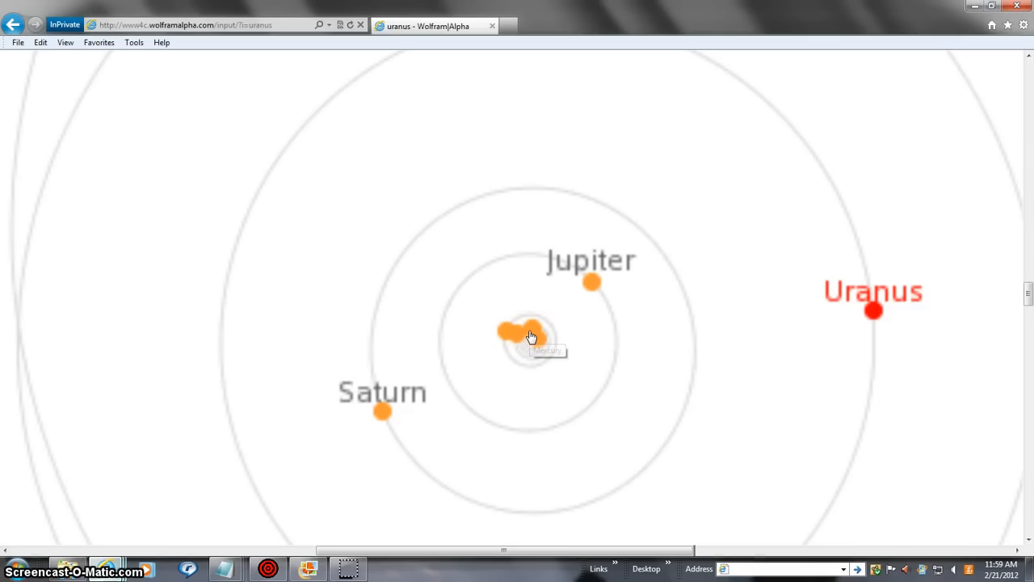
pyautogui.moveTo(529, 336)
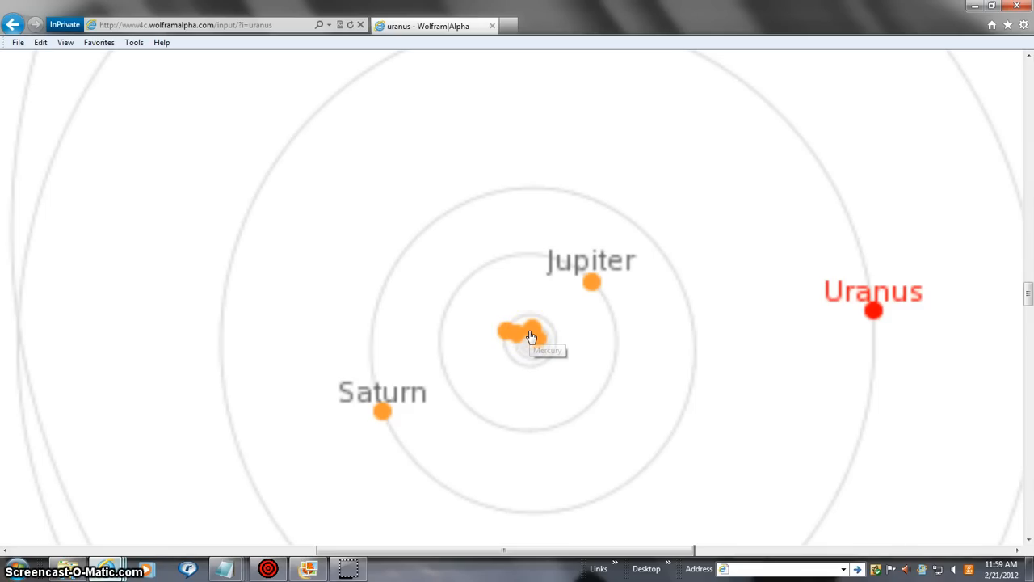
pyautogui.moveTo(522, 340)
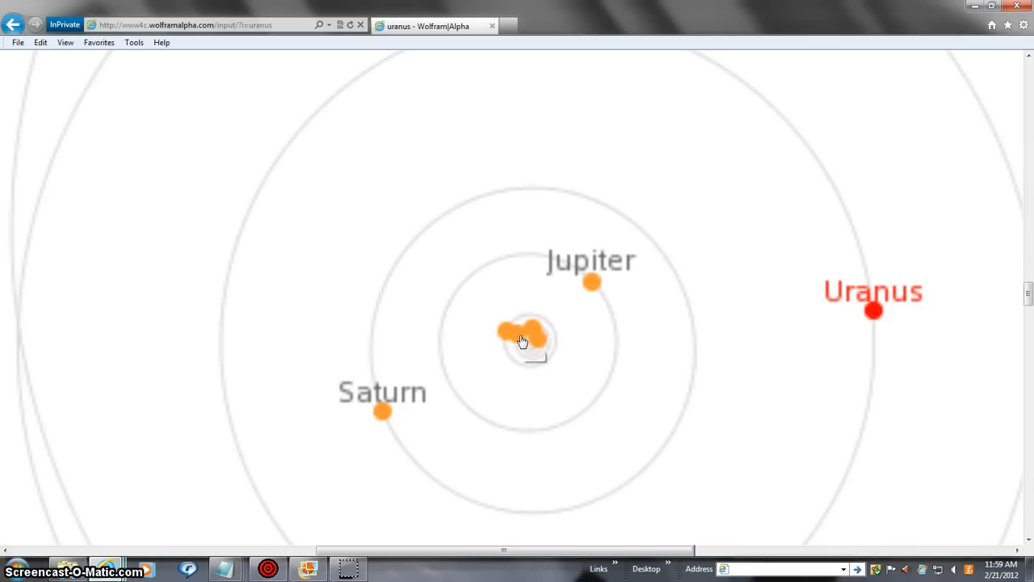
pyautogui.moveTo(521, 340)
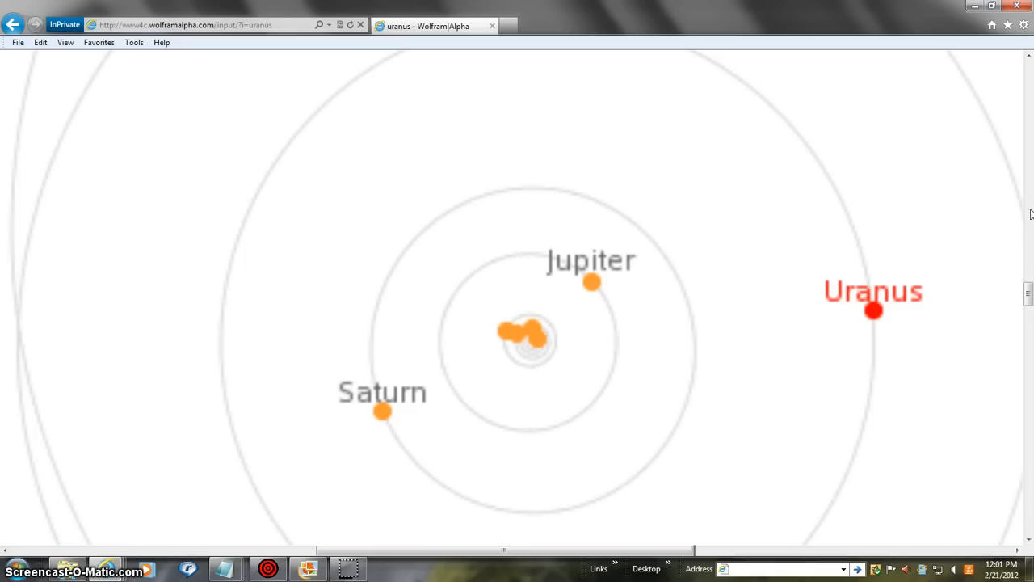
pyautogui.moveTo(1022, 82)
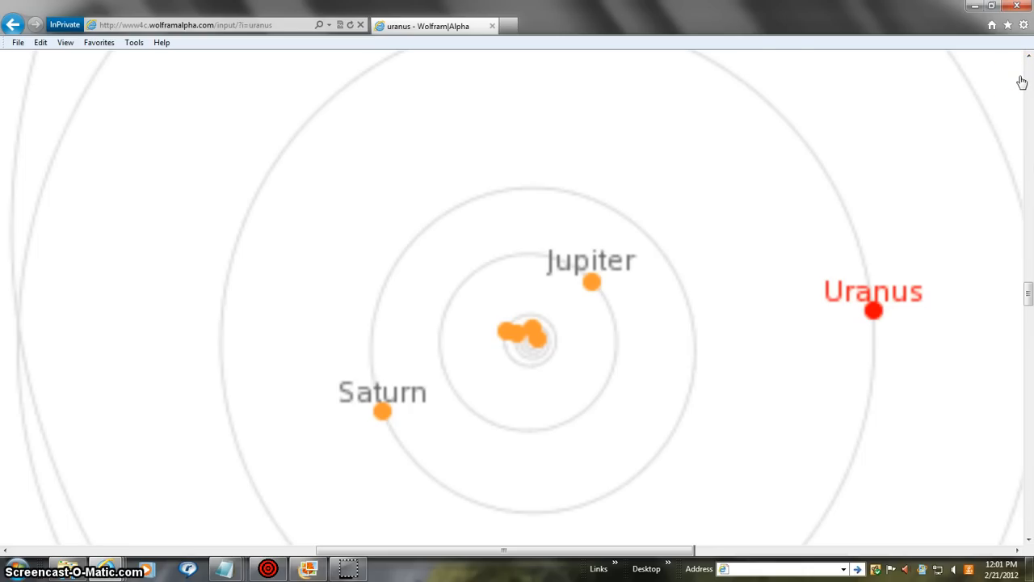
pyautogui.moveTo(524, 55)
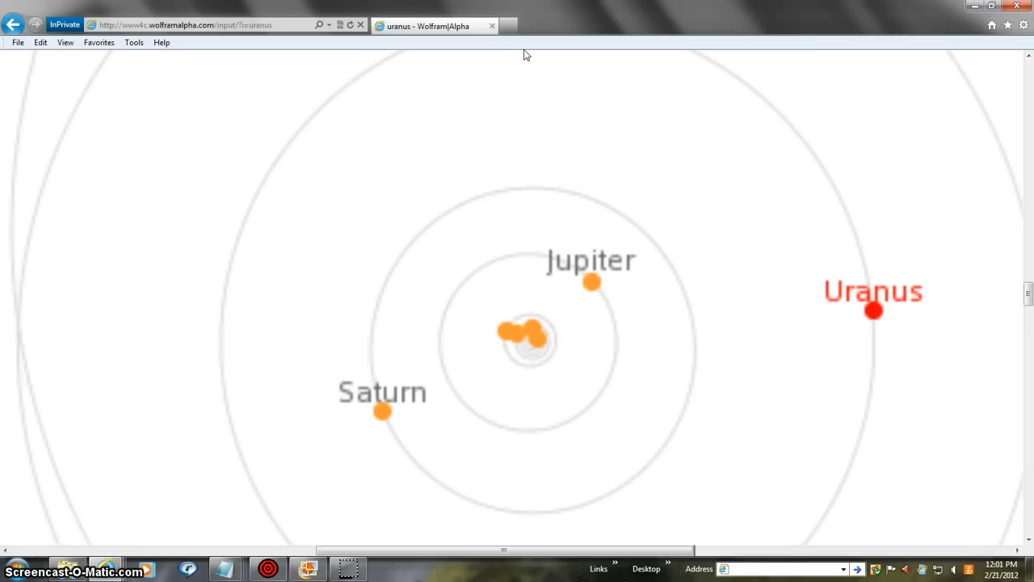
pyautogui.moveTo(134, 198)
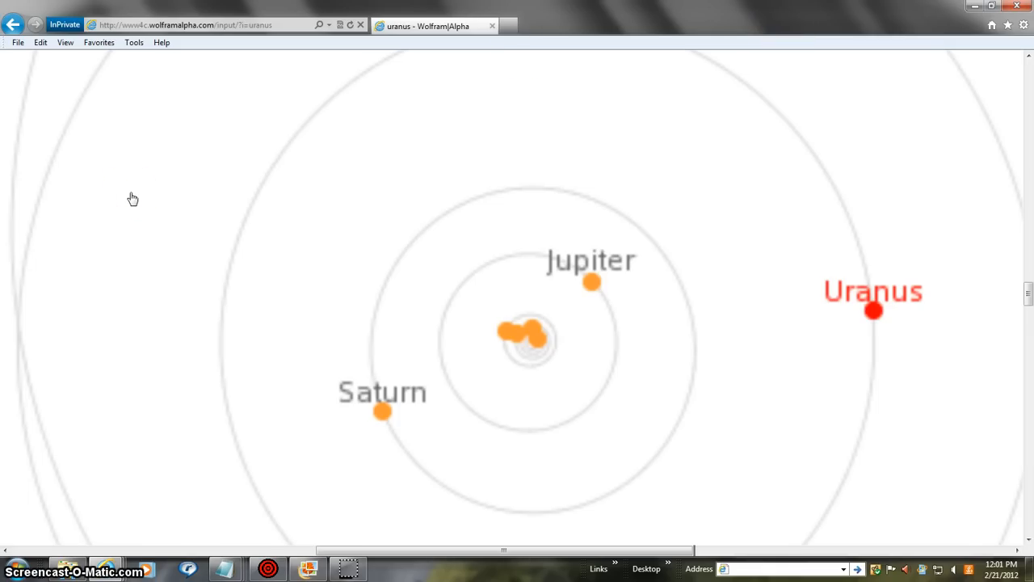
pyautogui.moveTo(557, 28)
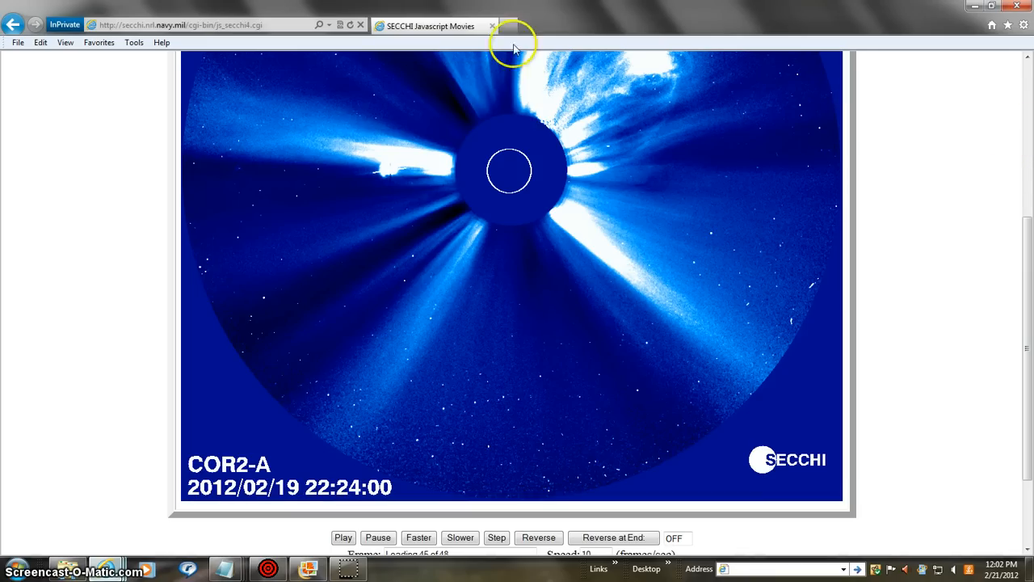
pyautogui.moveTo(396, 170)
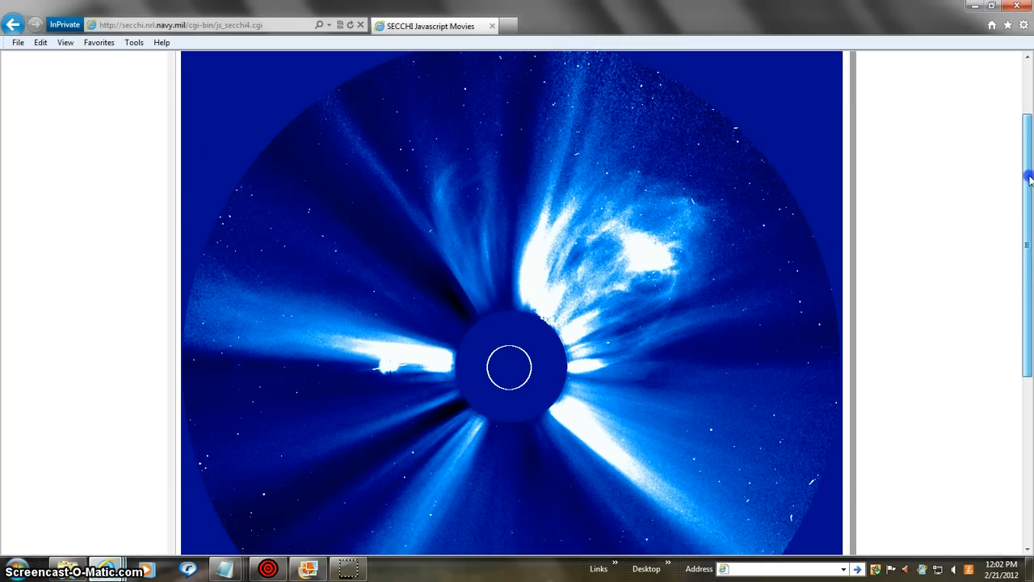
# - Play the SECCHI COR2-A coronagraph movie
pyautogui.scroll(-3)
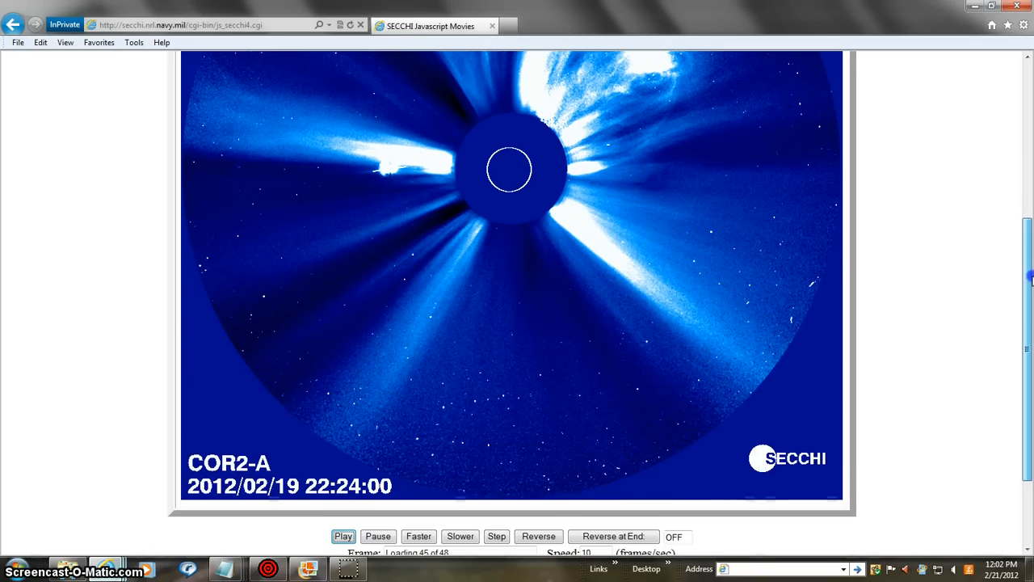
pyautogui.click(343, 535)
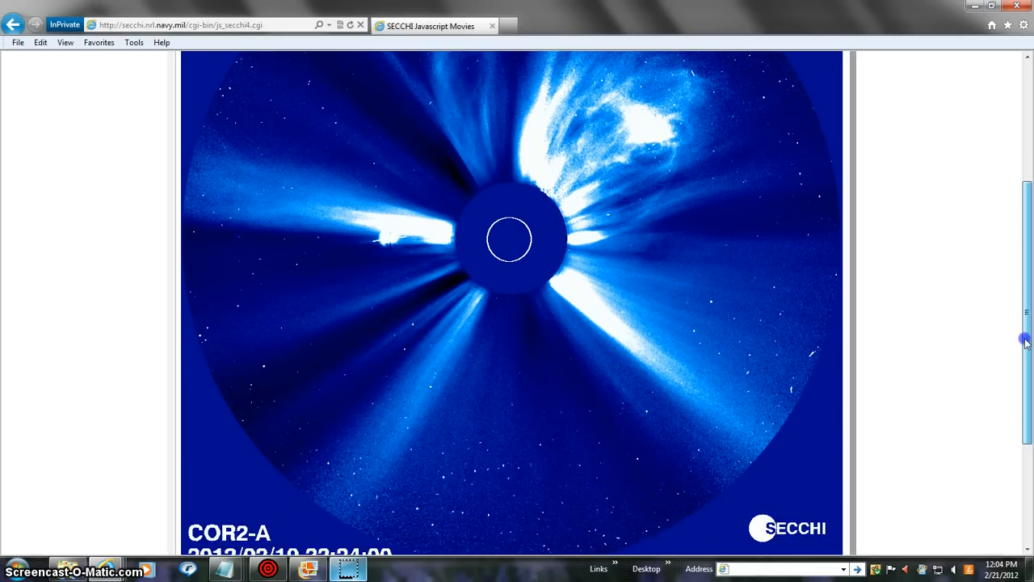
pyautogui.scroll(-3)
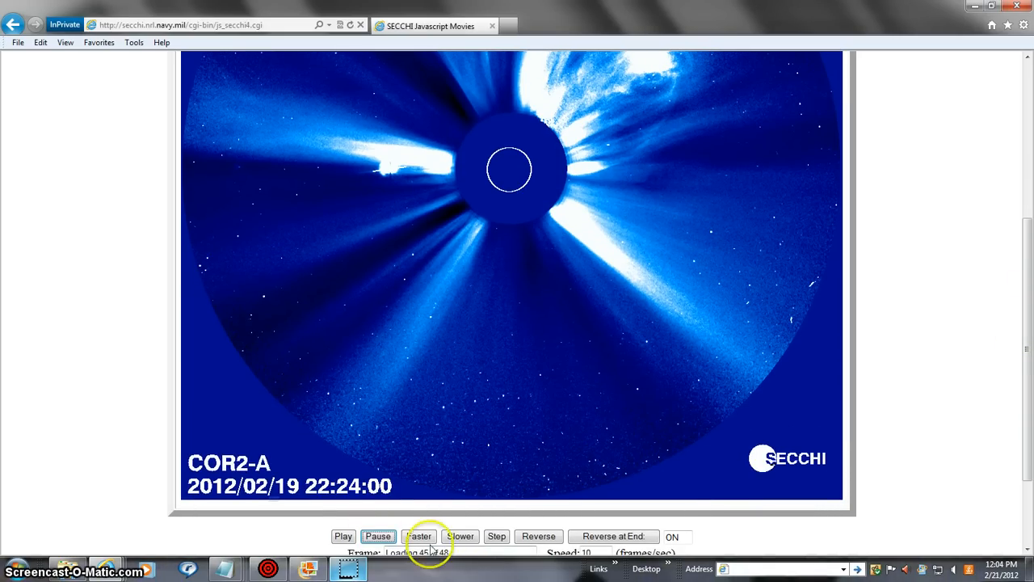
# - Pause the COR2-A movie and step it forward two frames
pyautogui.click(496, 536)
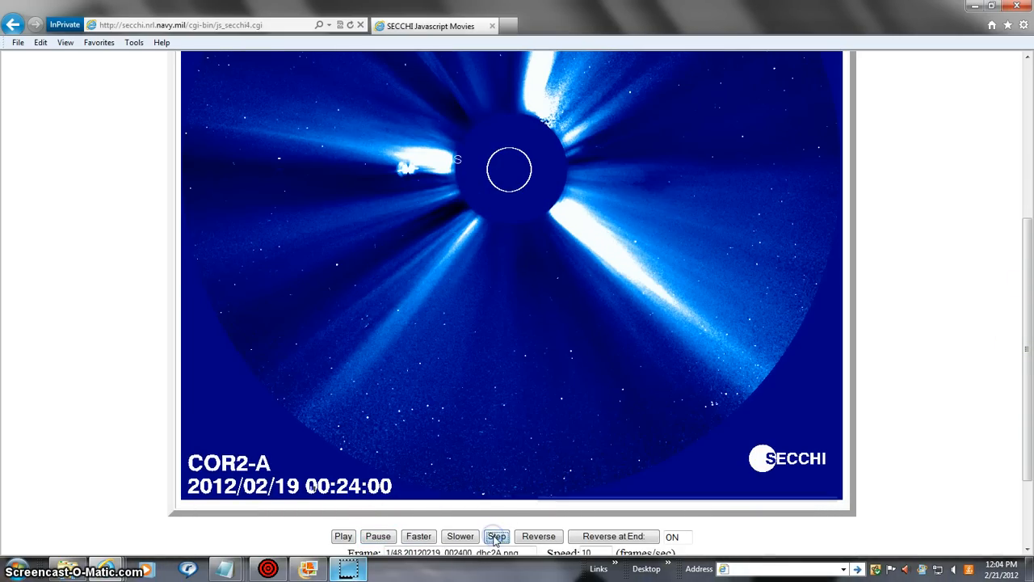
pyautogui.click(496, 536)
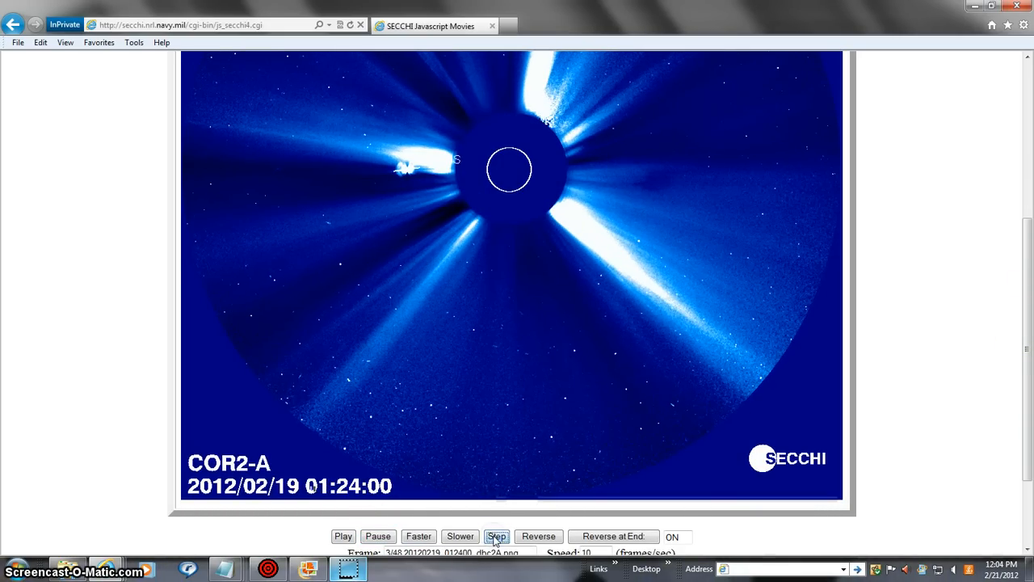
pyautogui.click(497, 536)
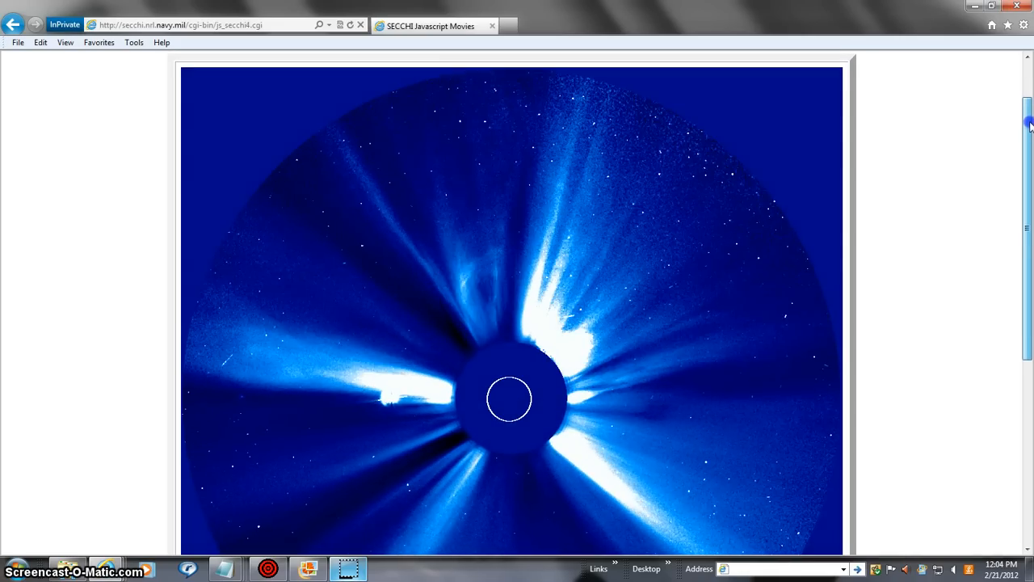
pyautogui.scroll(-3)
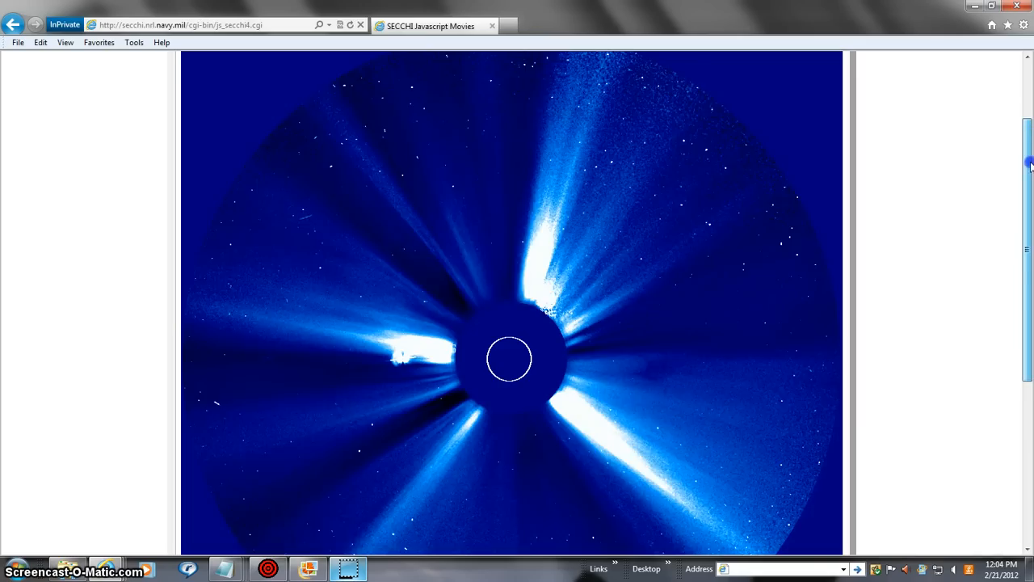
pyautogui.scroll(-3)
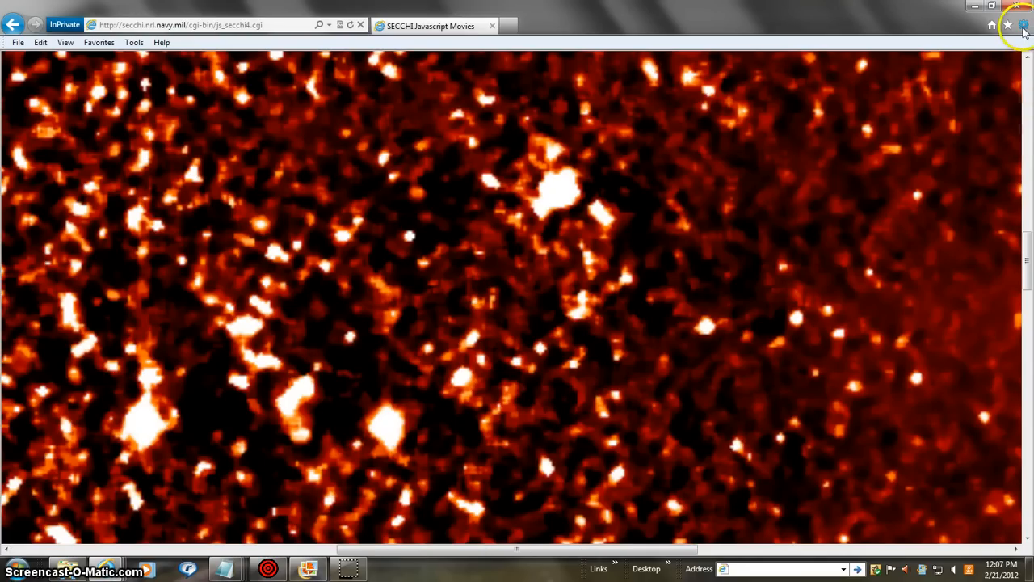
# - Reset the SECCHI page zoom to 100% and scroll down to the 23-frame HI1-A movie
pyautogui.click(1022, 25)
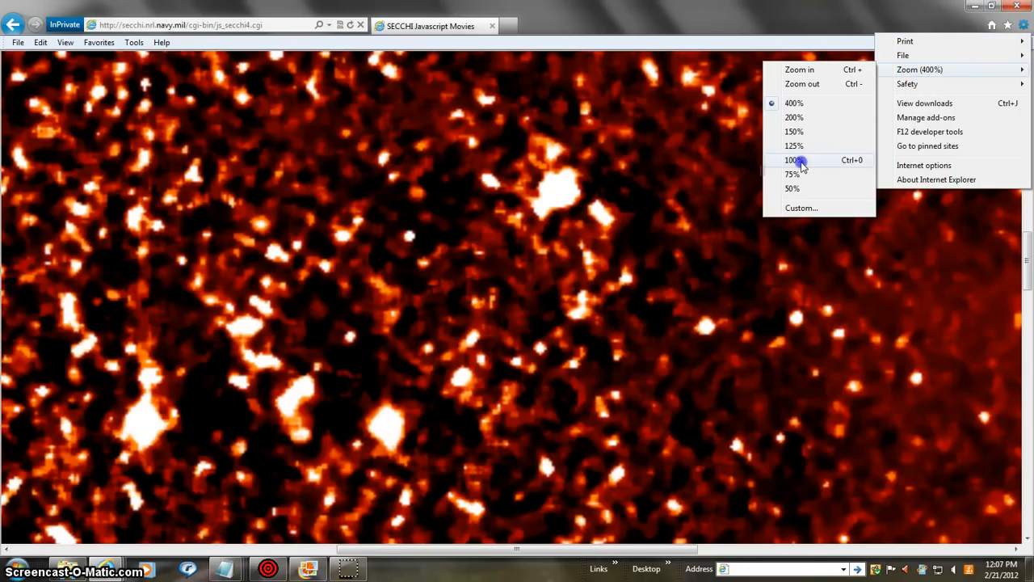
pyautogui.click(792, 159)
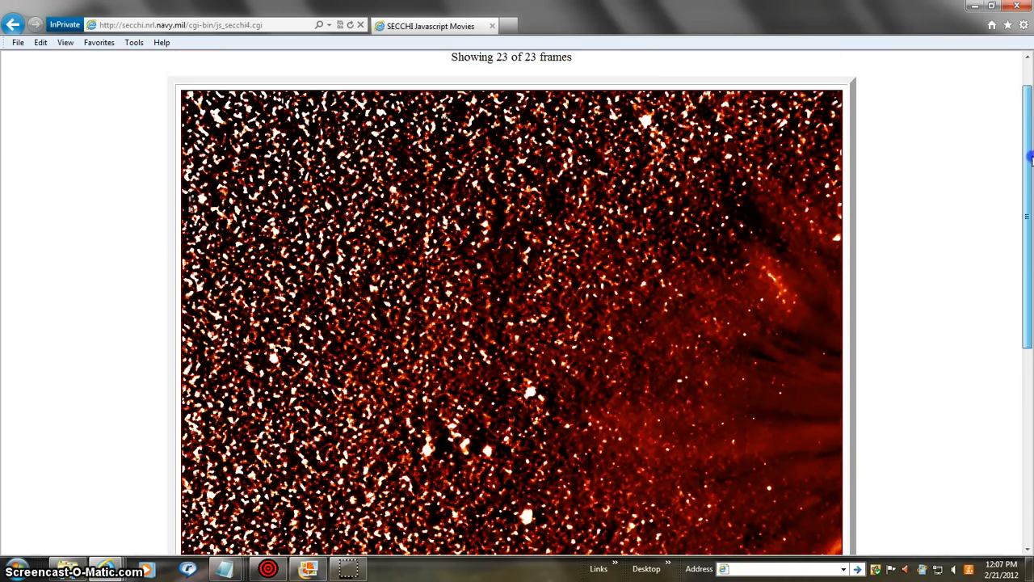
pyautogui.scroll(-3)
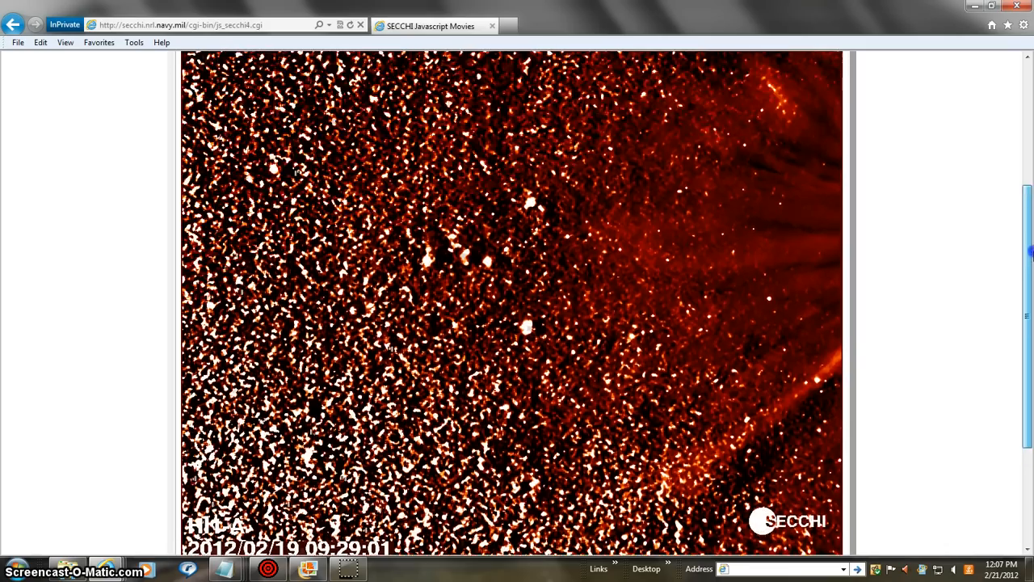